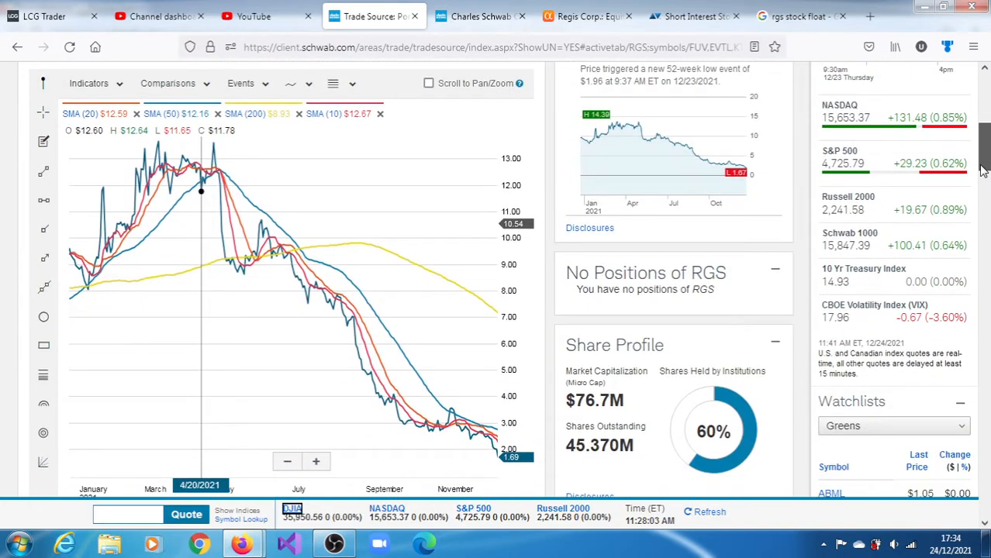
Step: Scroll below the one-year RGS price chart to the PROC (14) momentum pane
scroll("down", 3)
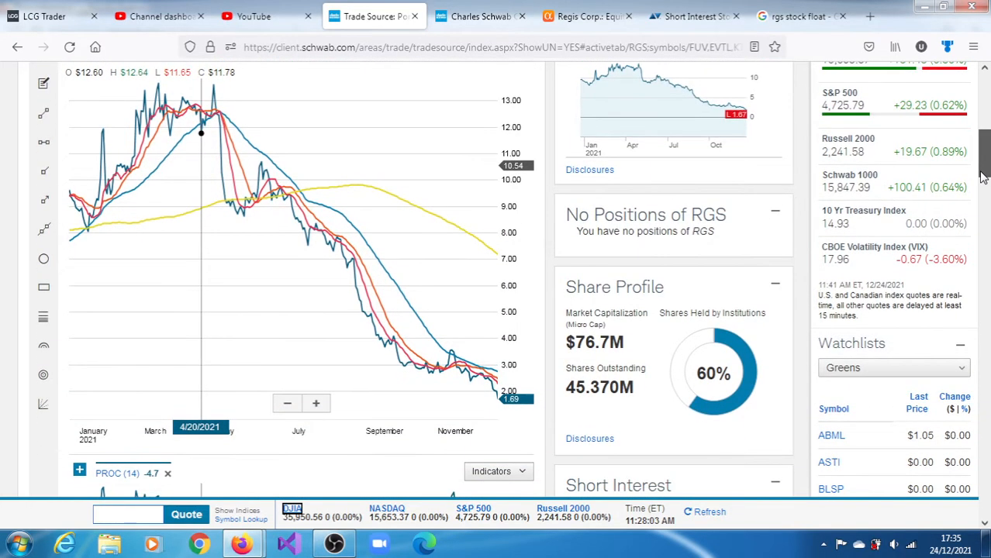
mouse_move(485, 236)
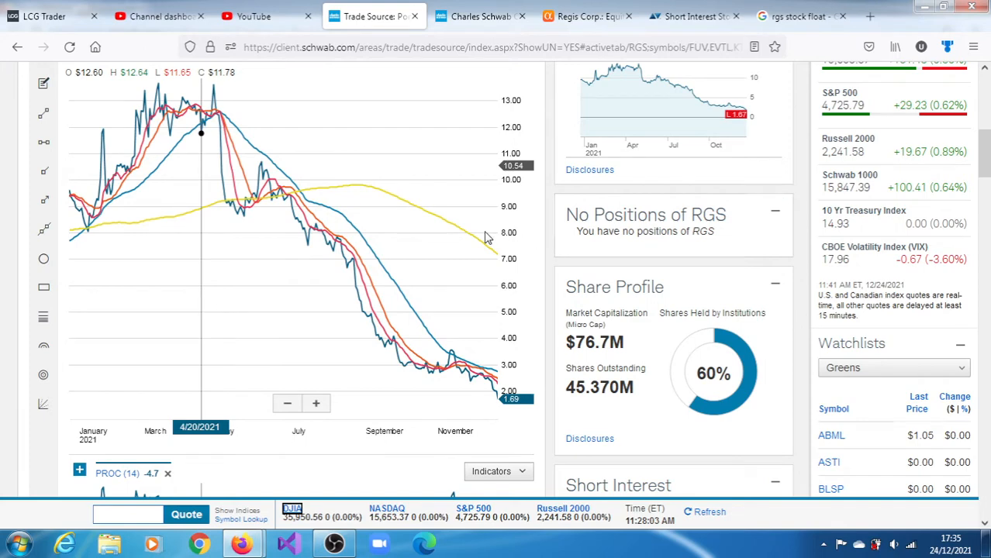
mouse_move(314, 229)
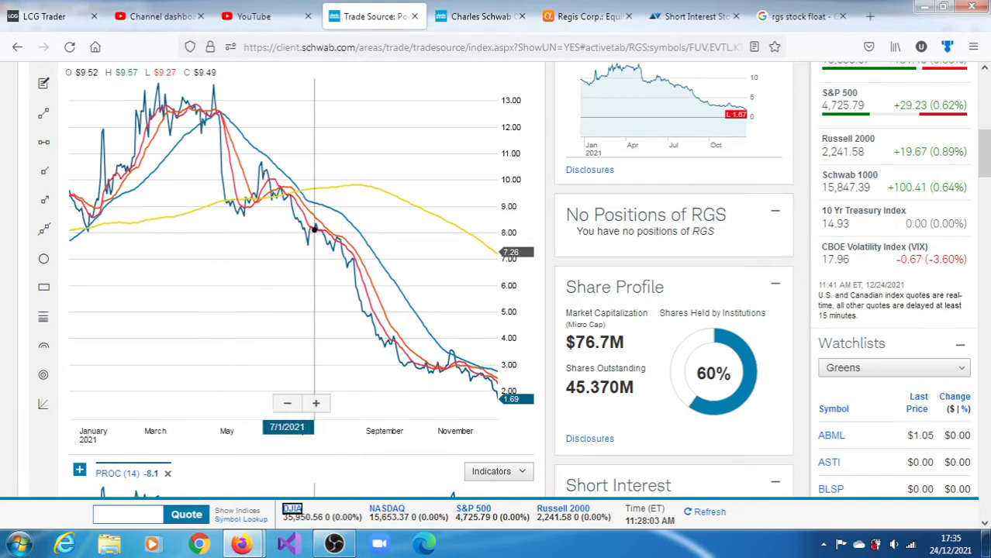
mouse_move(492, 395)
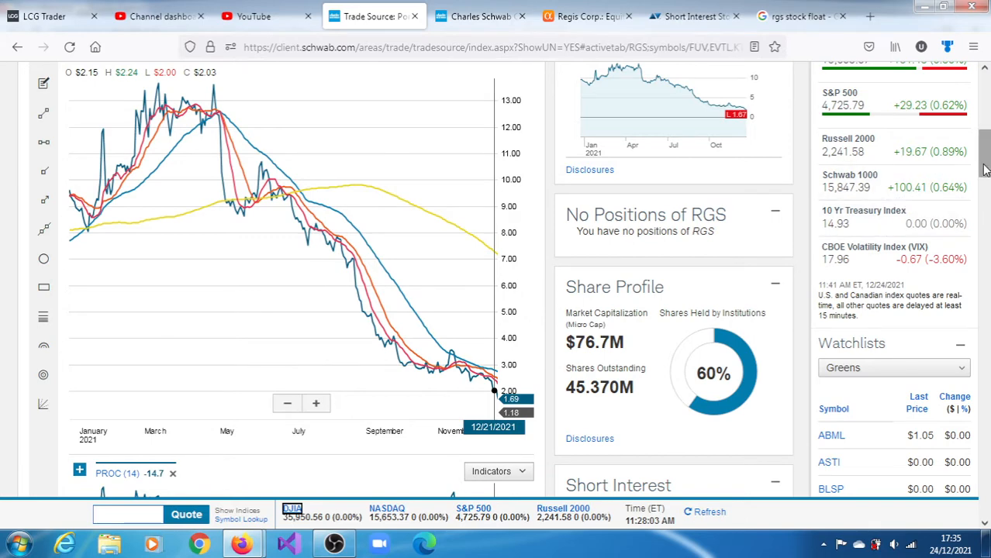
scroll("down", 3)
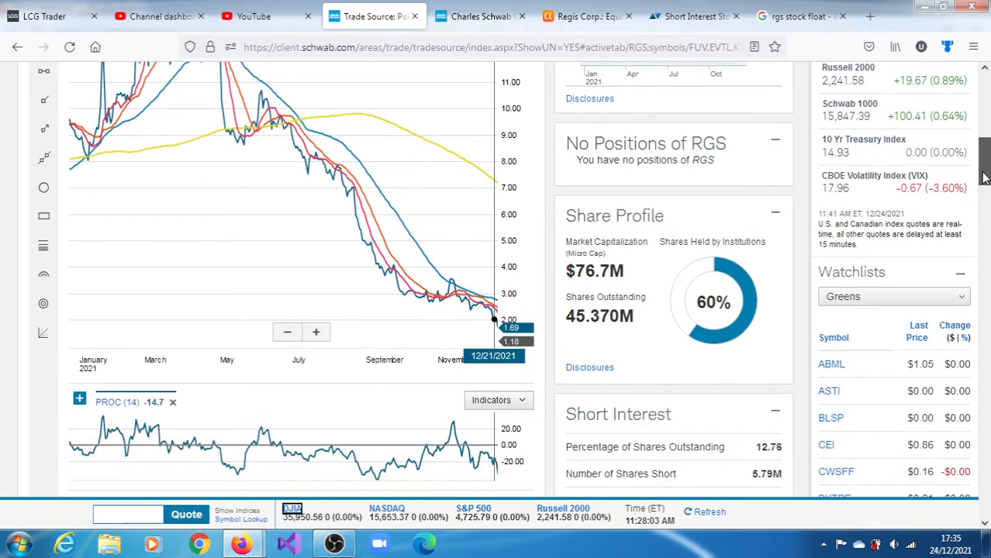
scroll("down", 3)
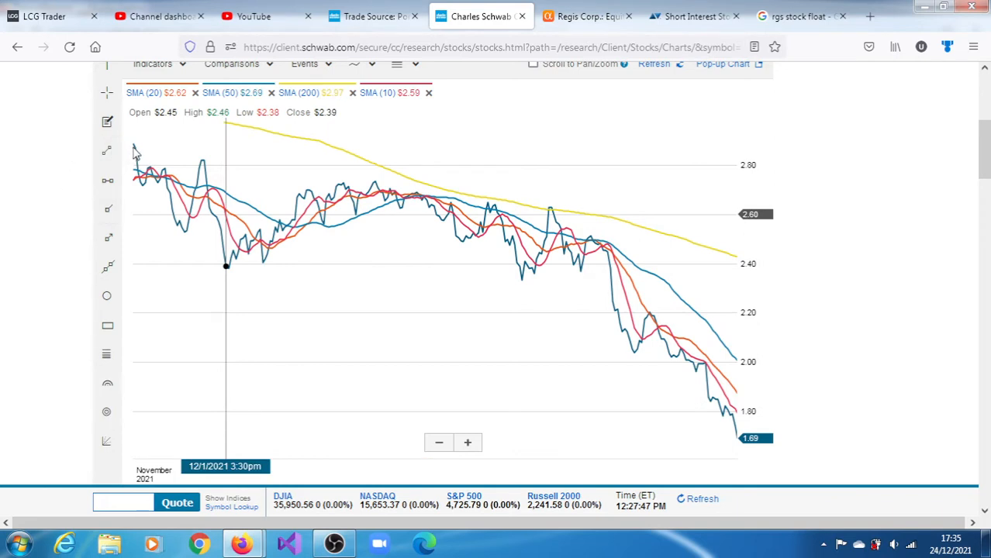
mouse_move(134, 147)
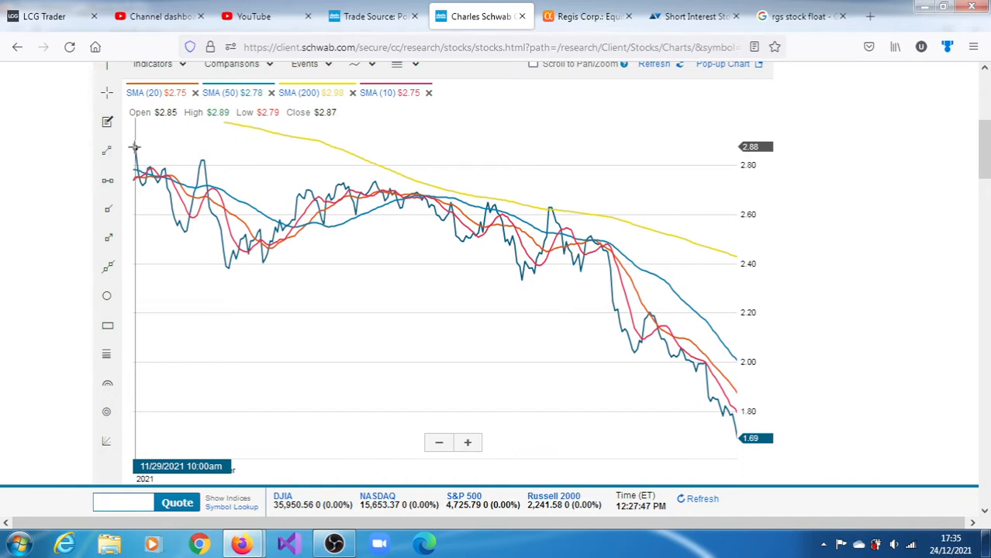
mouse_move(494, 205)
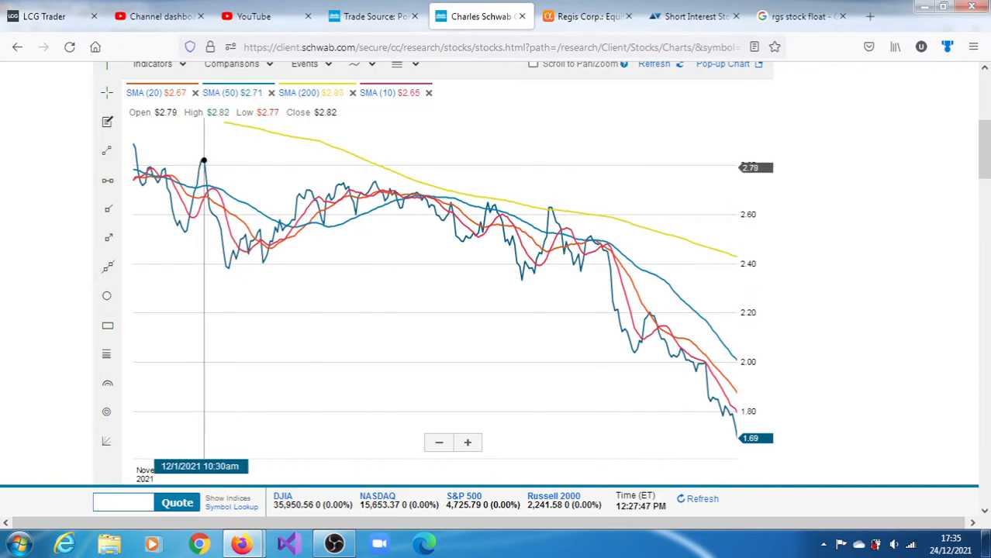
mouse_move(204, 162)
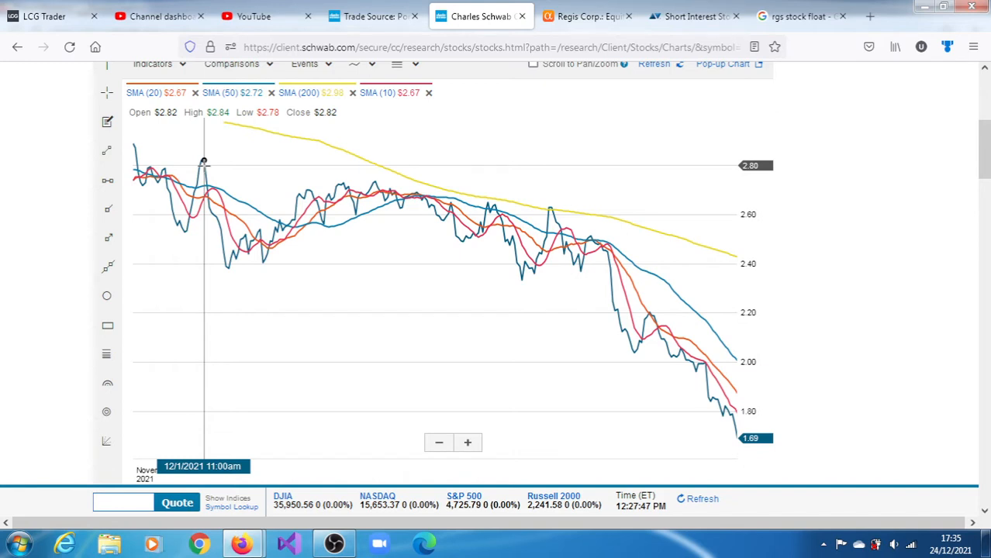
mouse_move(373, 184)
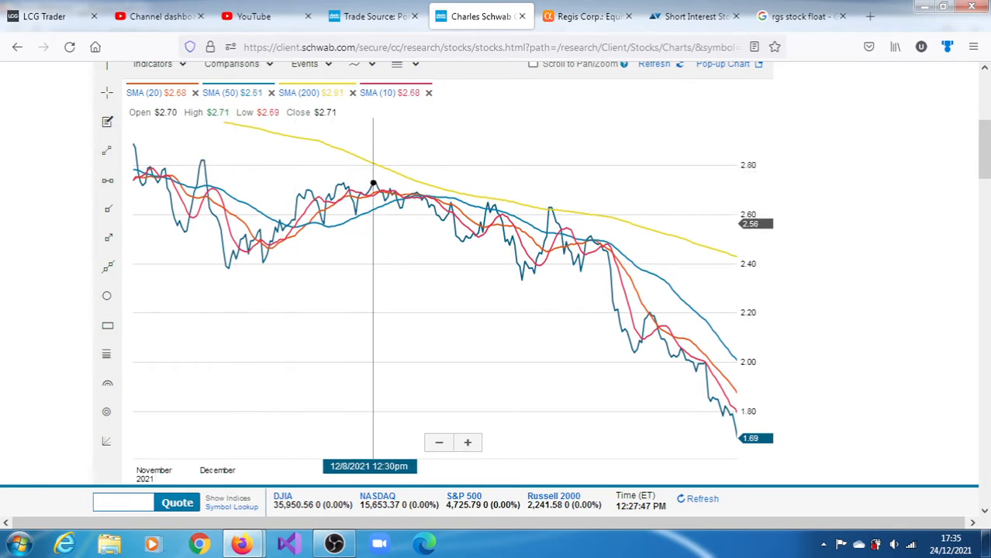
mouse_move(360, 191)
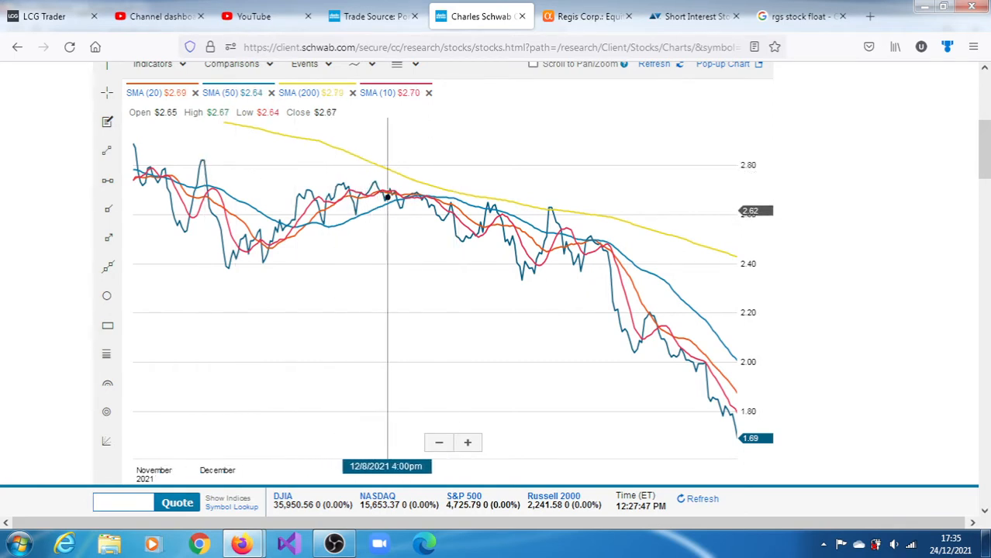
mouse_move(457, 239)
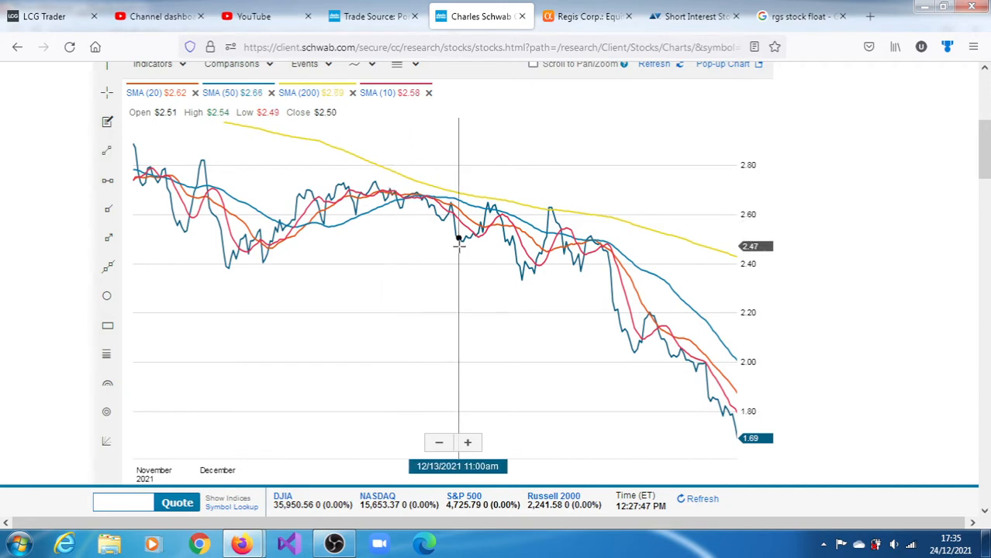
mouse_move(561, 228)
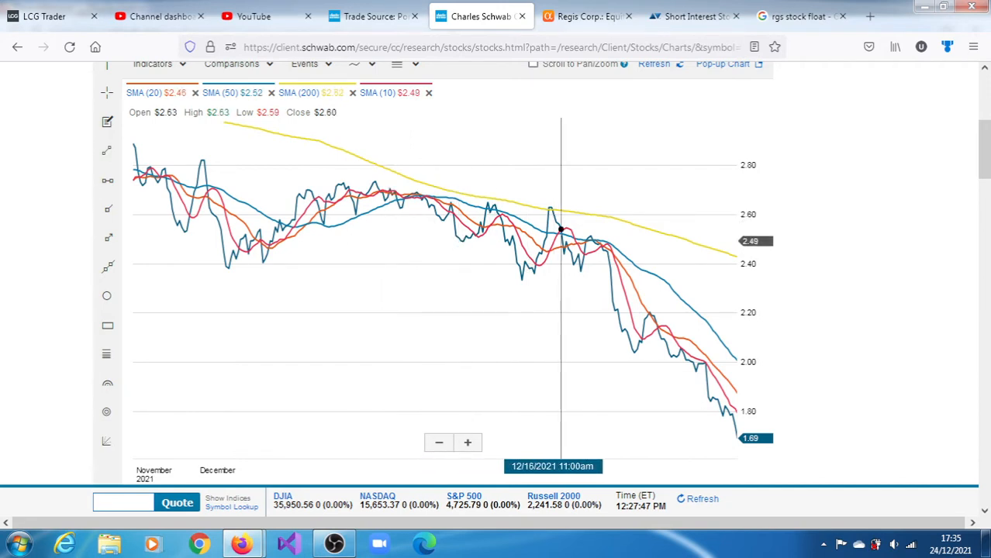
mouse_move(589, 237)
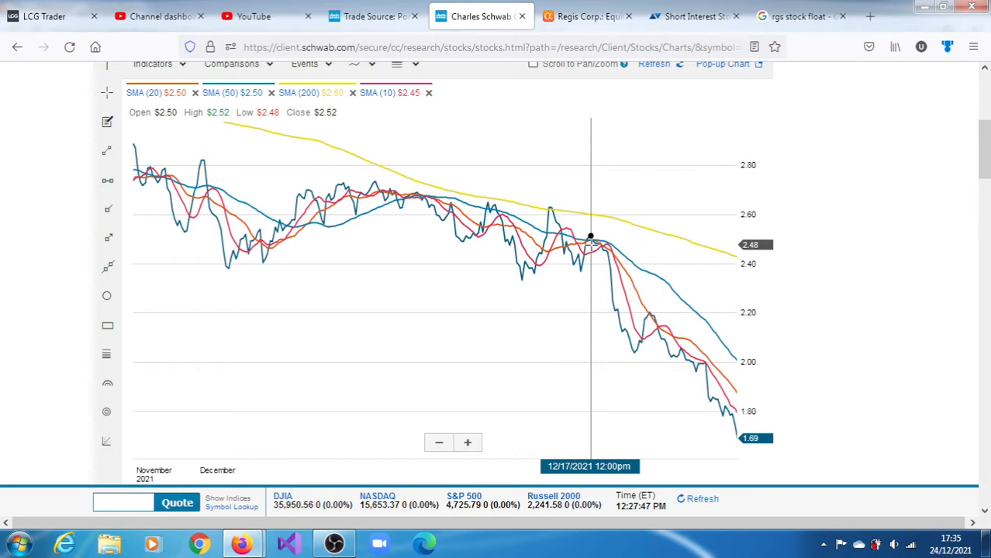
mouse_move(599, 246)
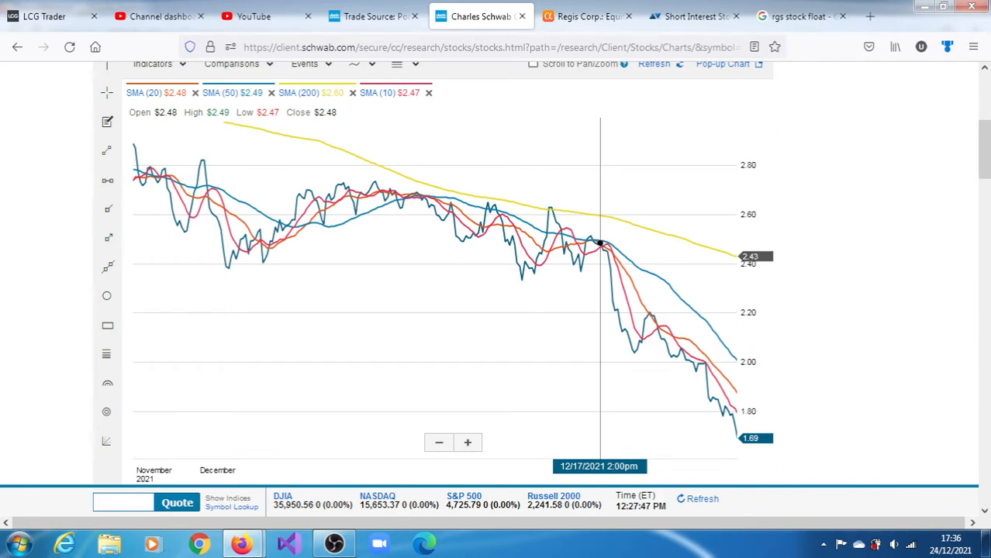
mouse_move(604, 250)
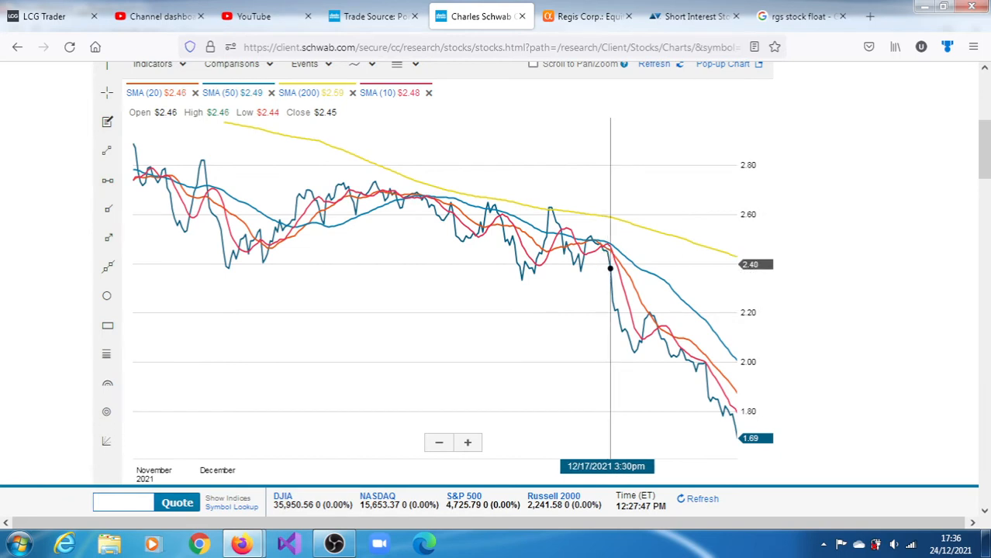
mouse_move(605, 250)
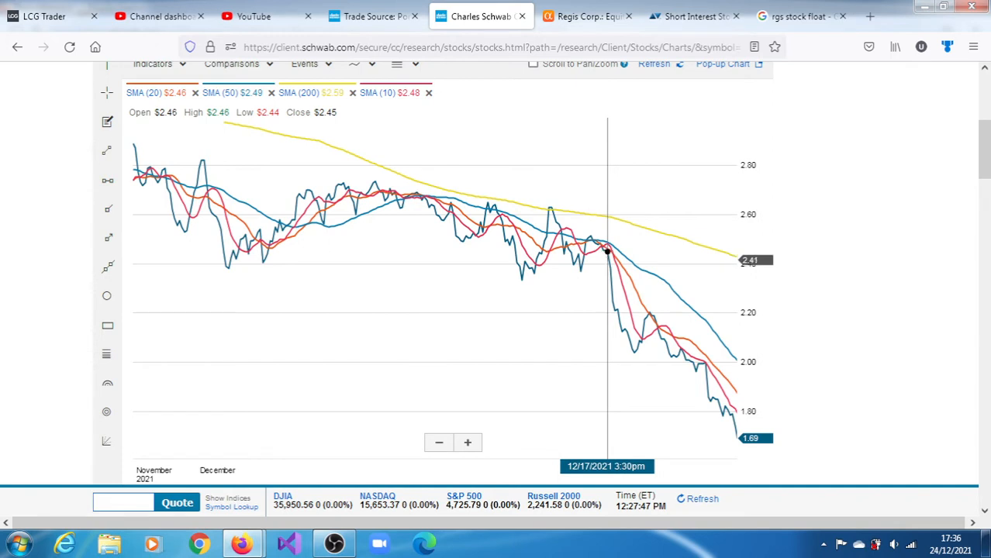
mouse_move(617, 310)
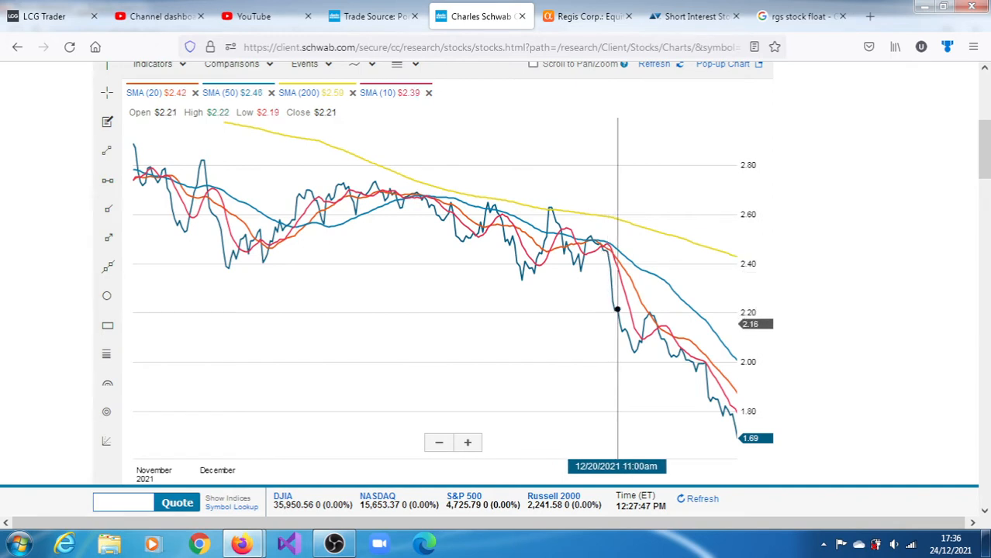
mouse_move(614, 313)
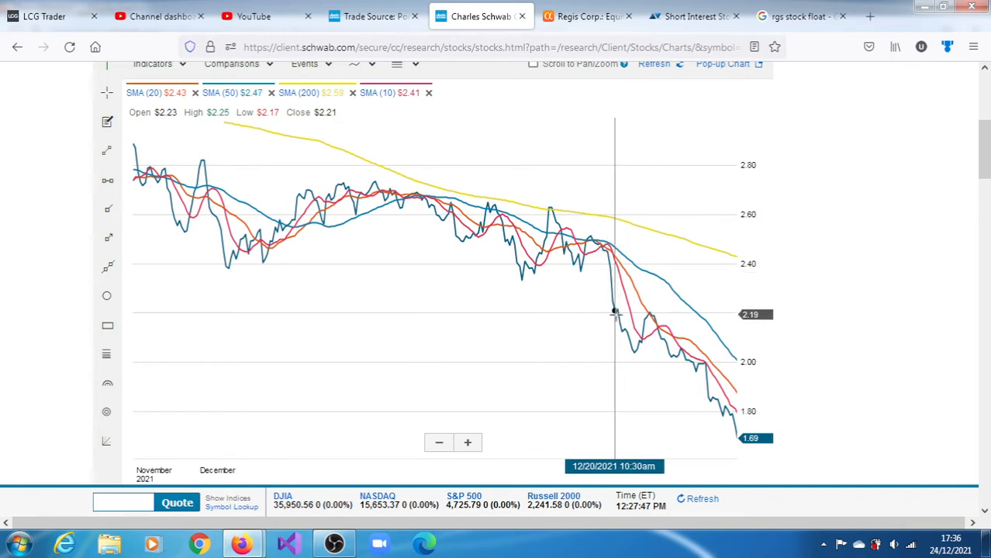
mouse_move(633, 353)
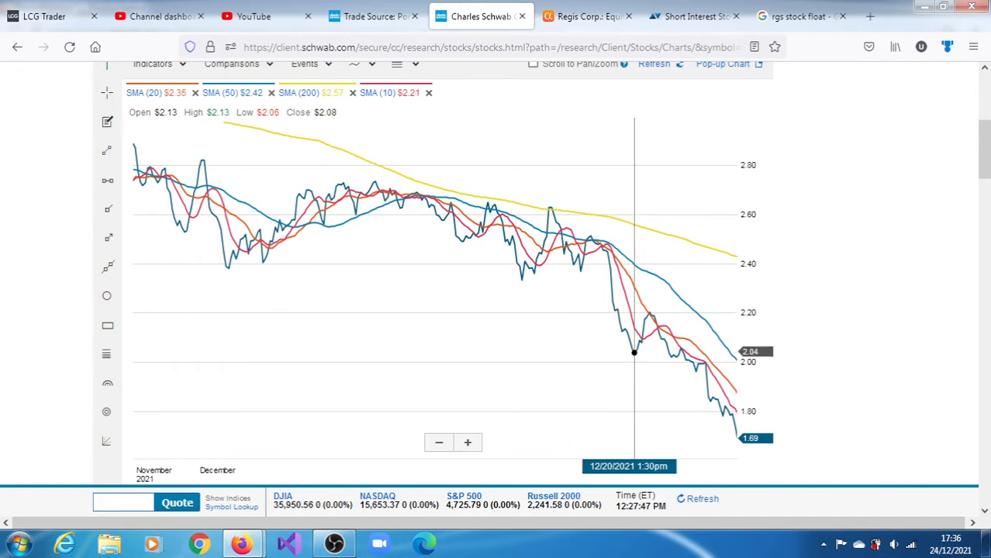
mouse_move(636, 349)
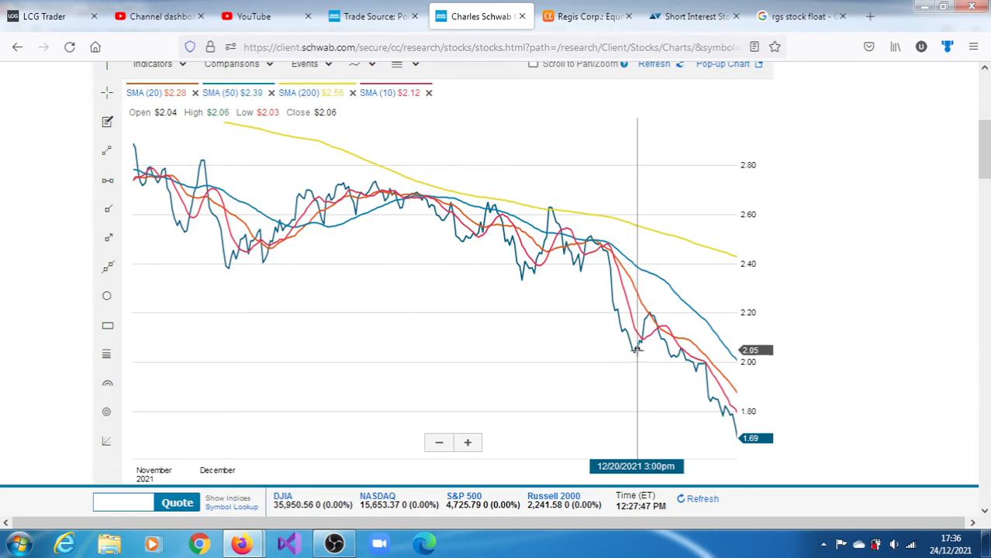
mouse_move(638, 341)
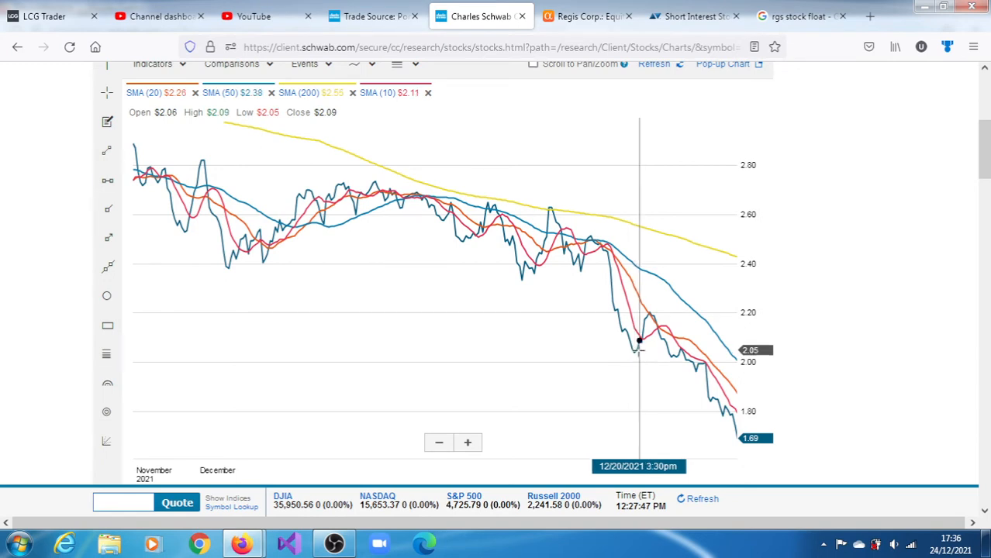
mouse_move(635, 348)
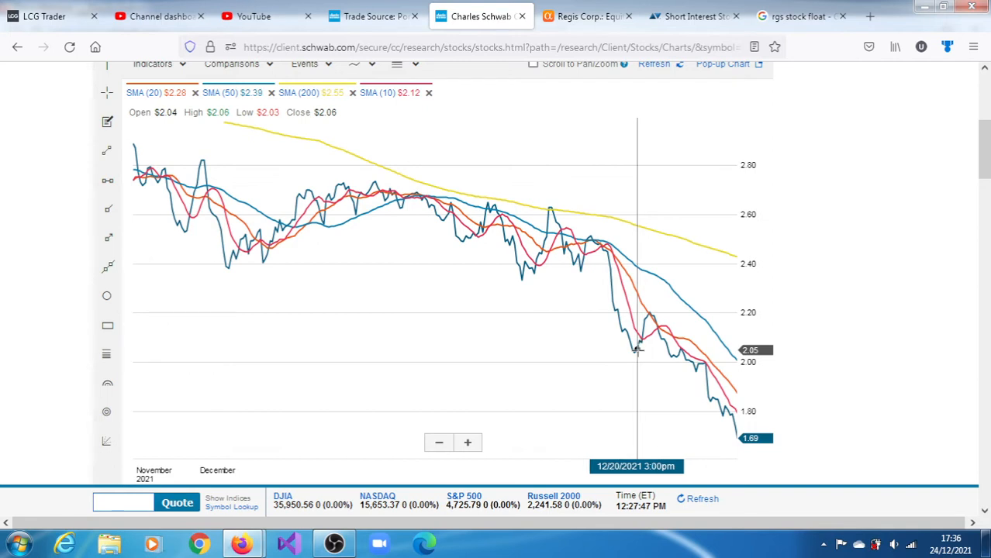
mouse_move(648, 312)
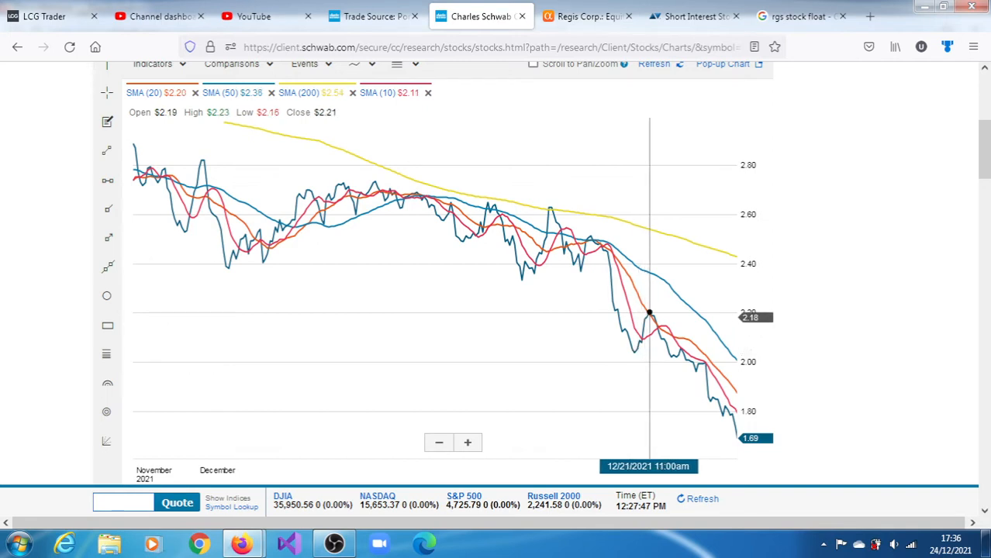
mouse_move(665, 365)
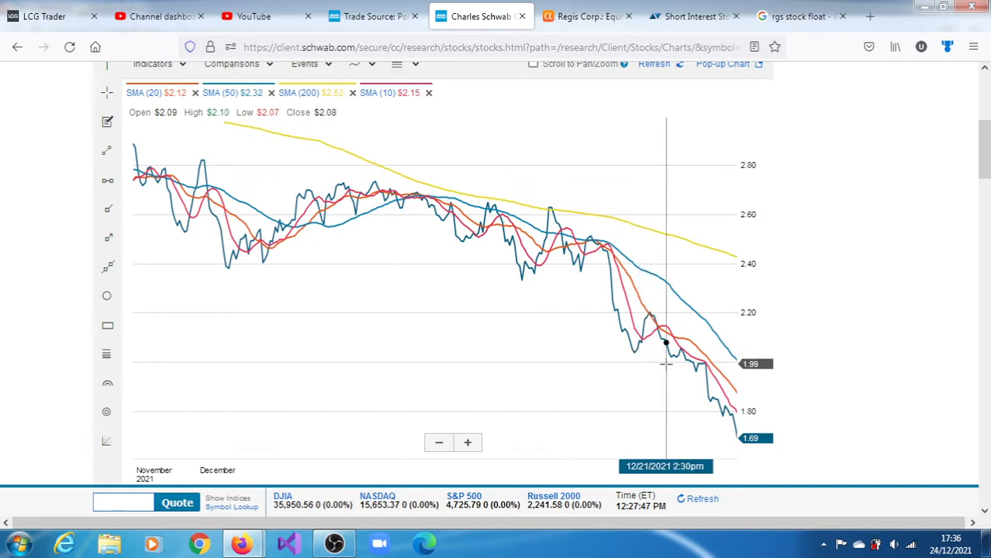
mouse_move(735, 438)
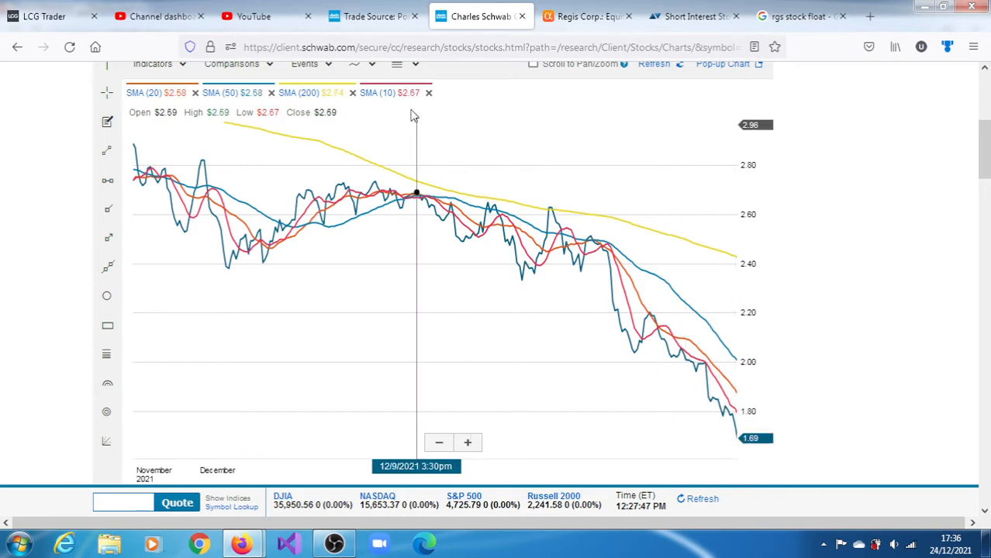
Step: Switch to the tab showing the Regis Corporation CFRA report
left_click(374, 16)
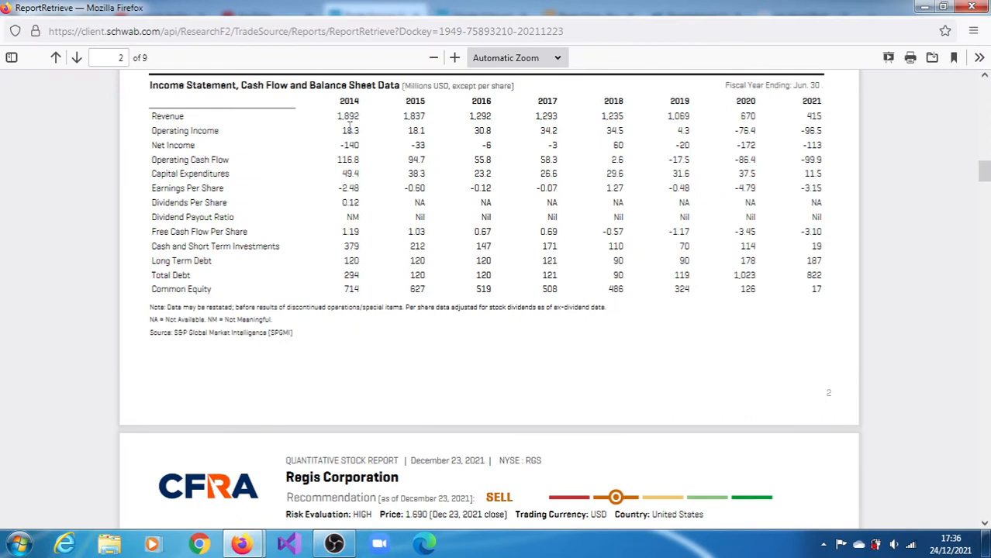
mouse_move(427, 131)
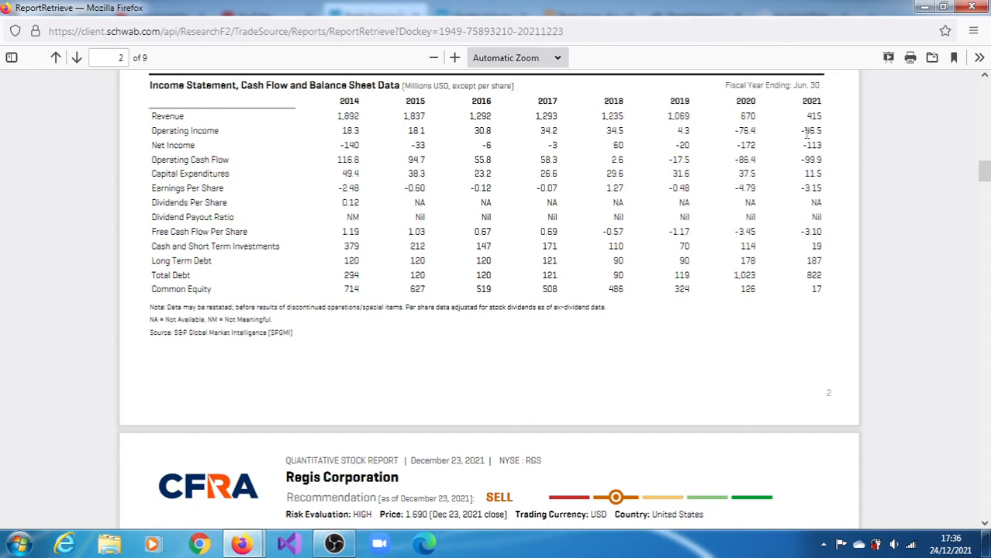
mouse_move(793, 146)
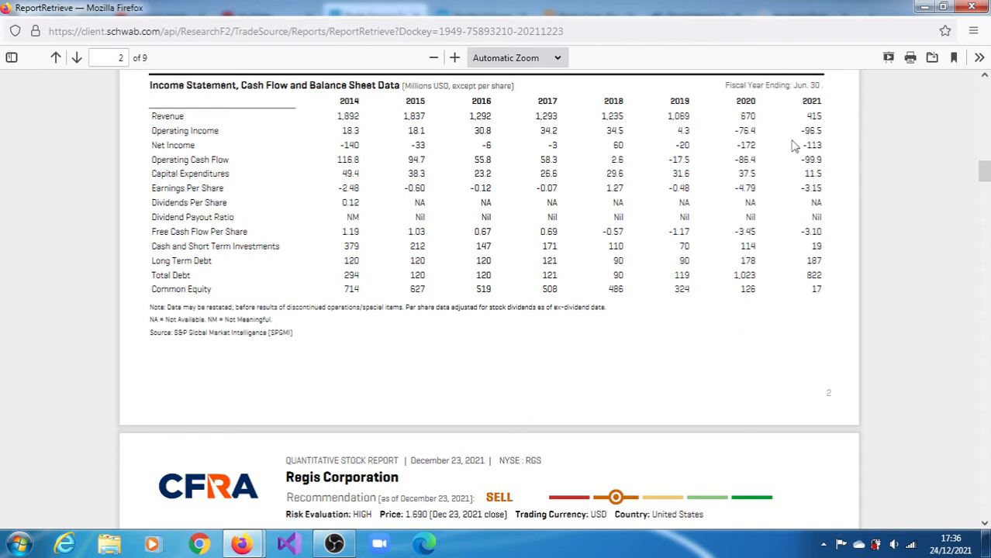
mouse_move(562, 231)
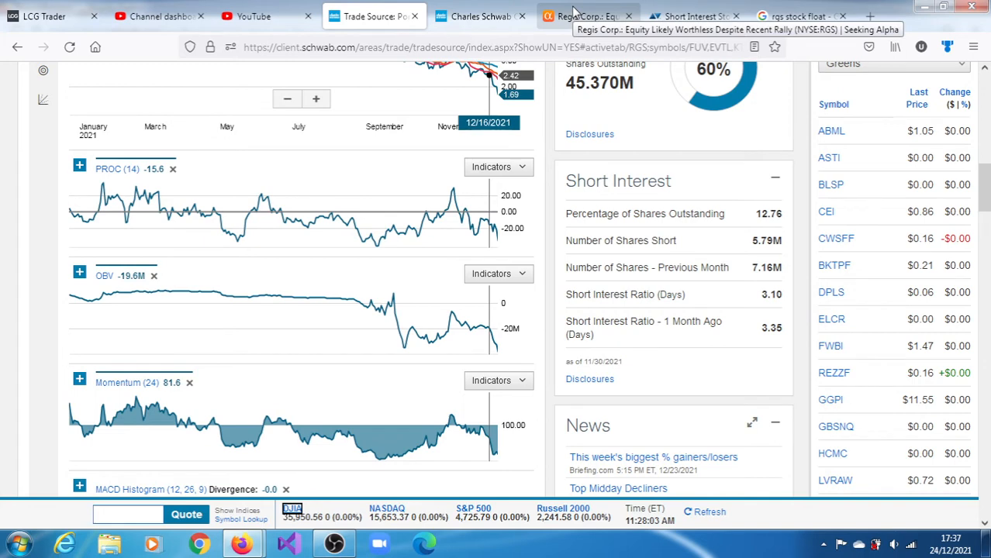
left_click(585, 17)
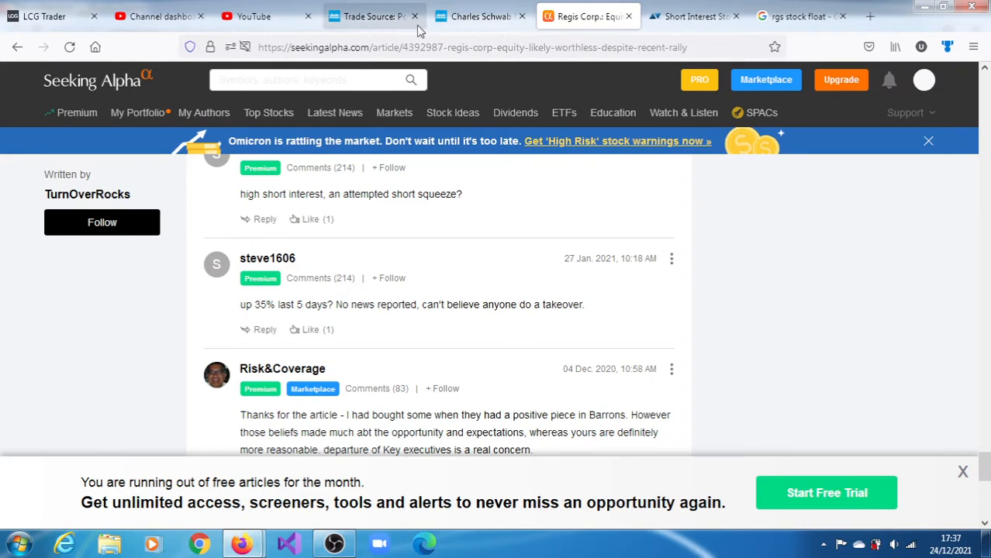
left_click(374, 16)
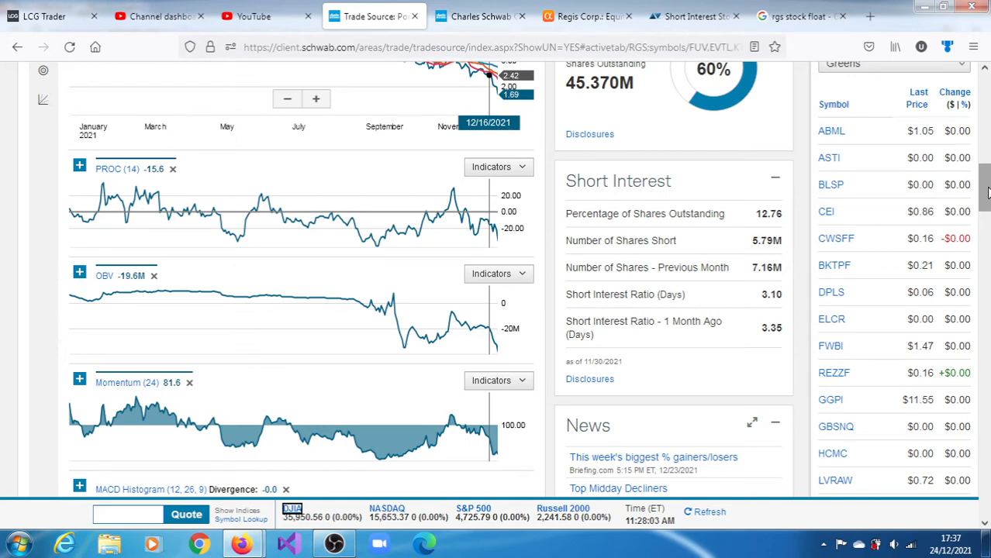
Step: Scroll the RGS page back to the one-year daily chart with moving averages
scroll("down", 3)
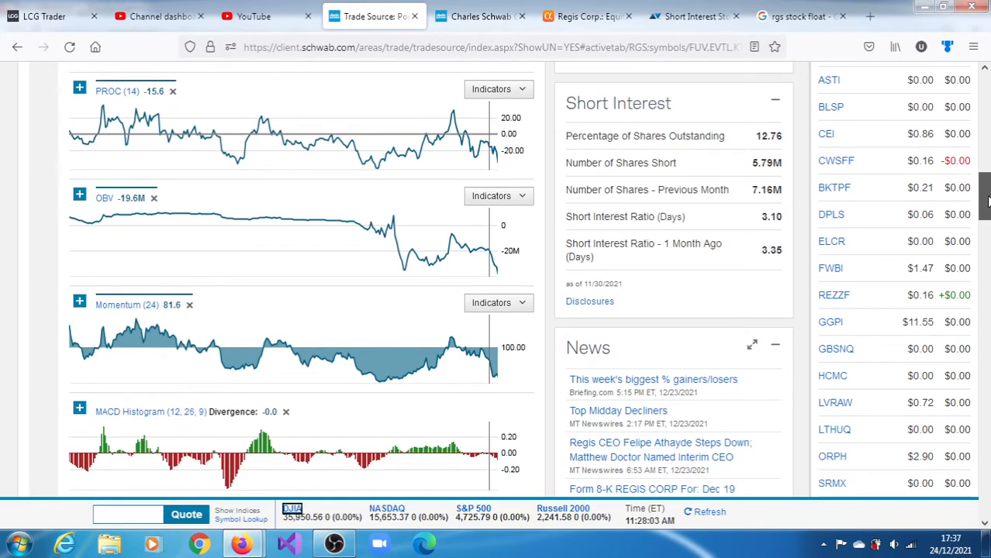
scroll("down", 3)
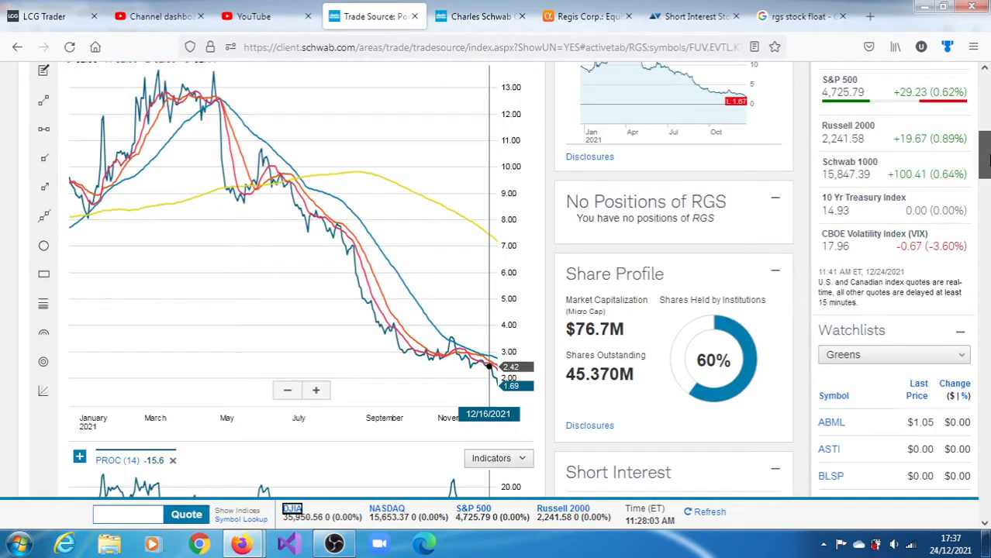
mouse_move(692, 323)
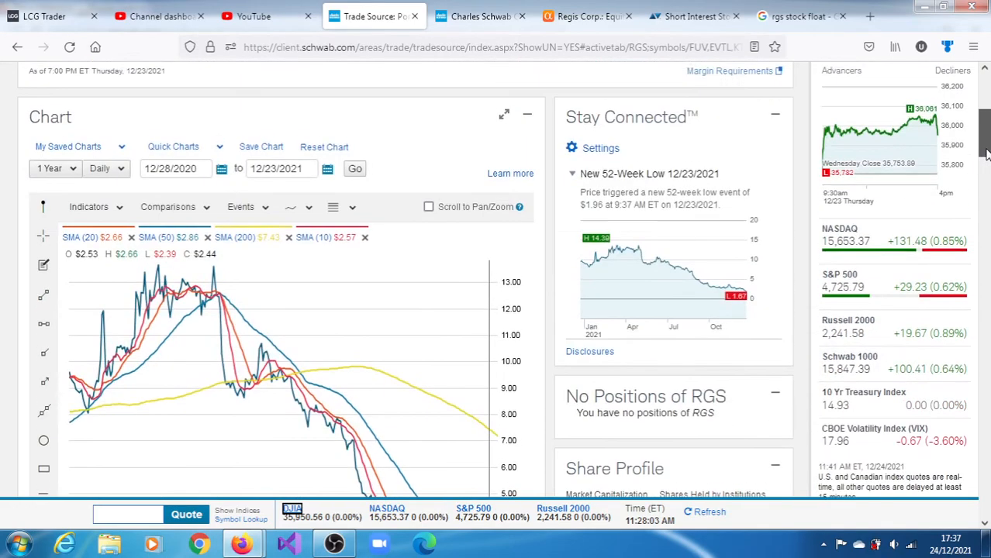
scroll("down", 3)
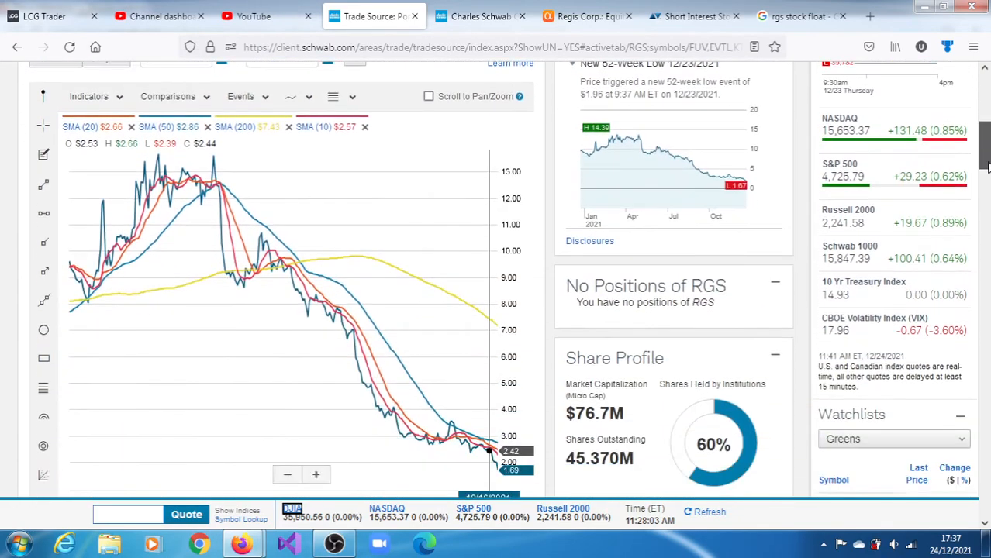
scroll("down", 3)
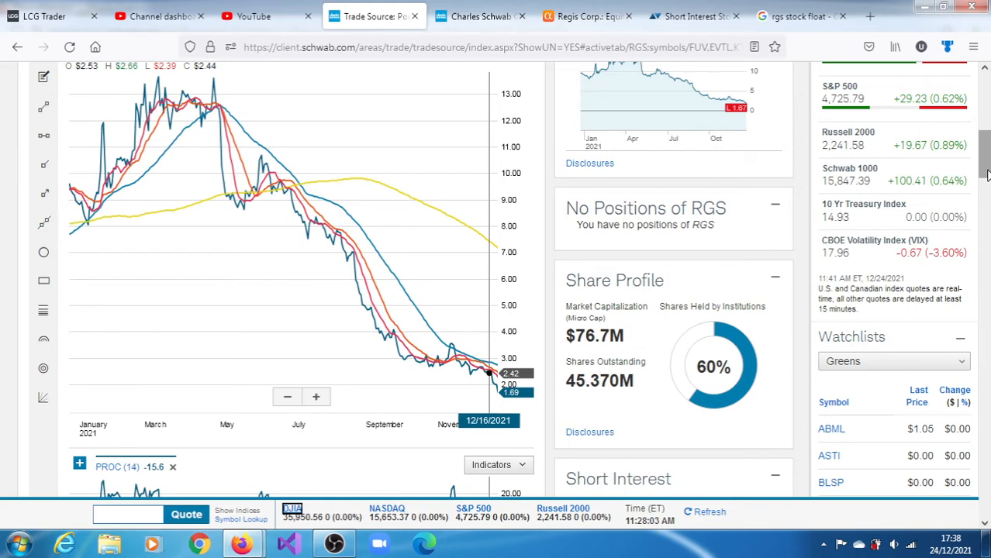
mouse_move(742, 152)
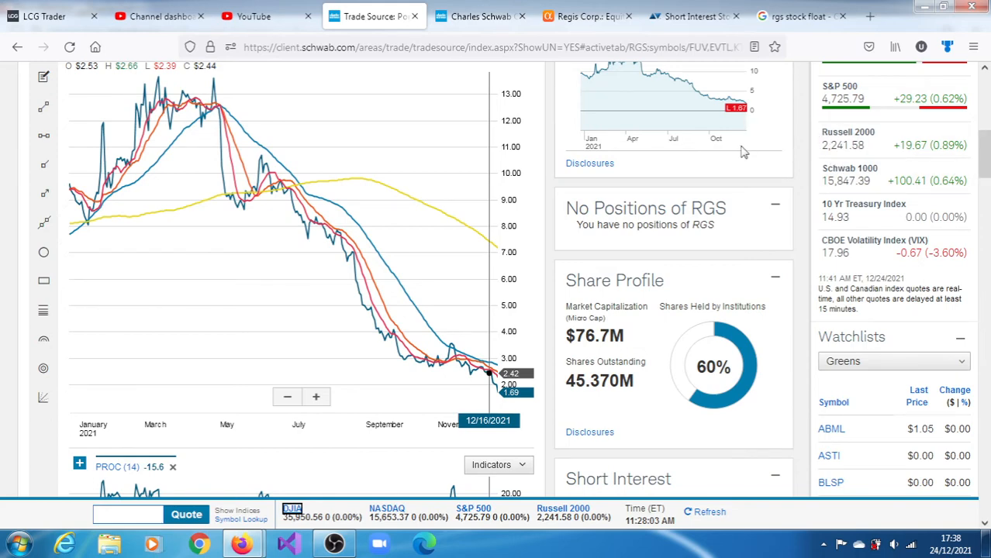
mouse_move(346, 260)
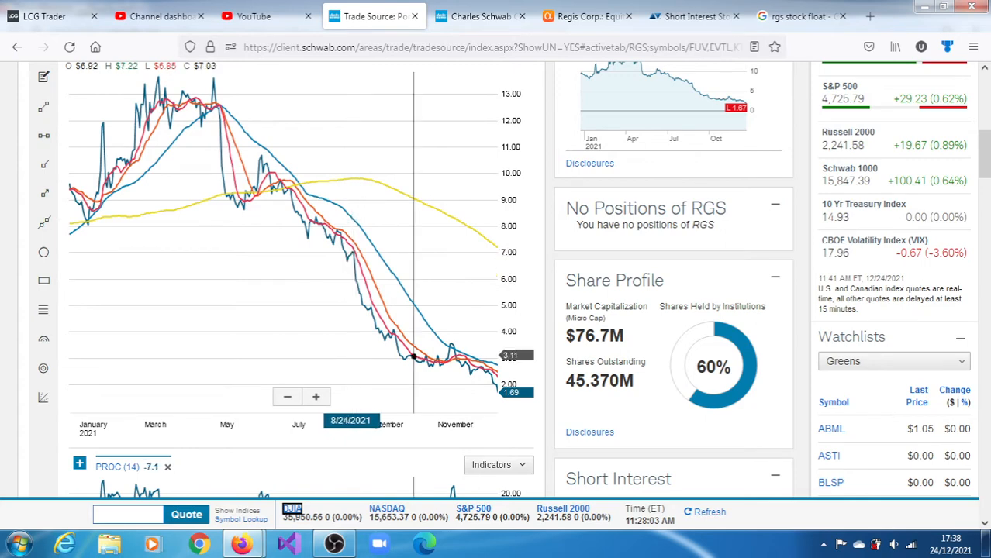
mouse_move(466, 362)
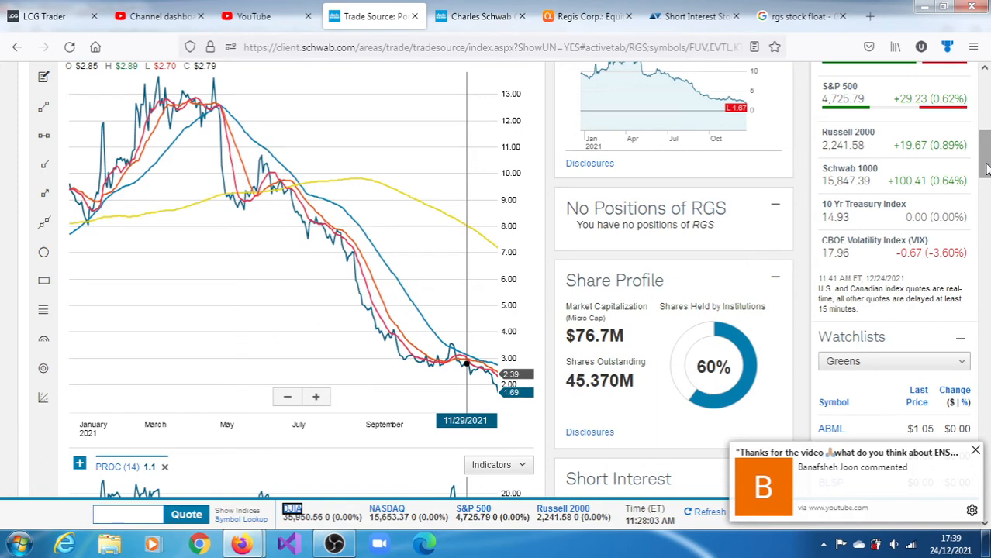
Step: Scroll through the Momentum, MACD, RSI and Accumulation/Distribution panes to the Ratings section
scroll("down", 3)
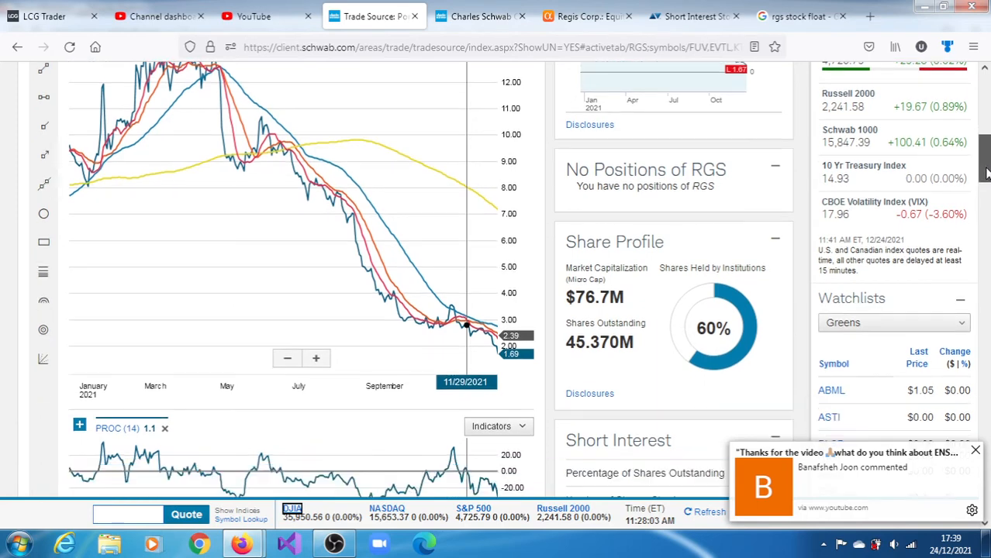
scroll("down", 3)
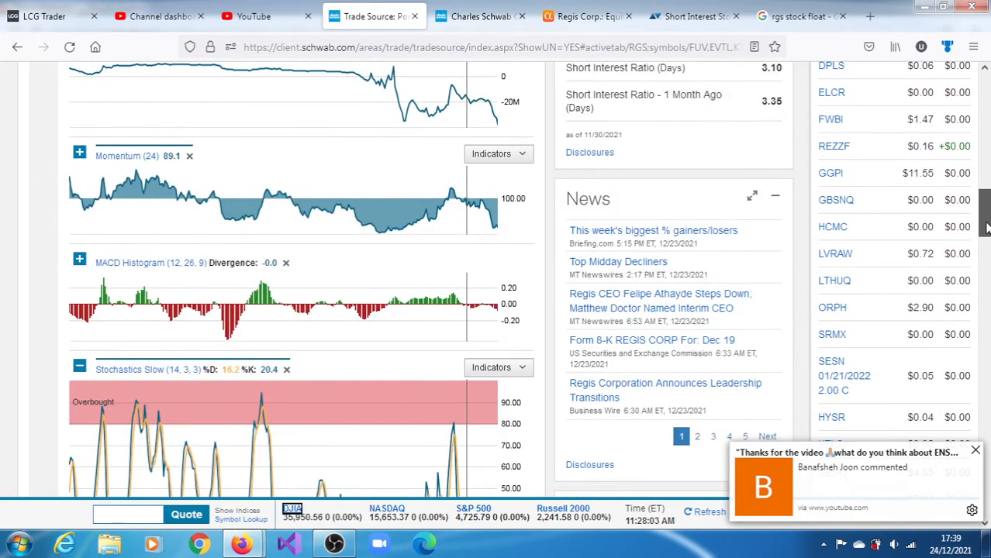
scroll("down", 3)
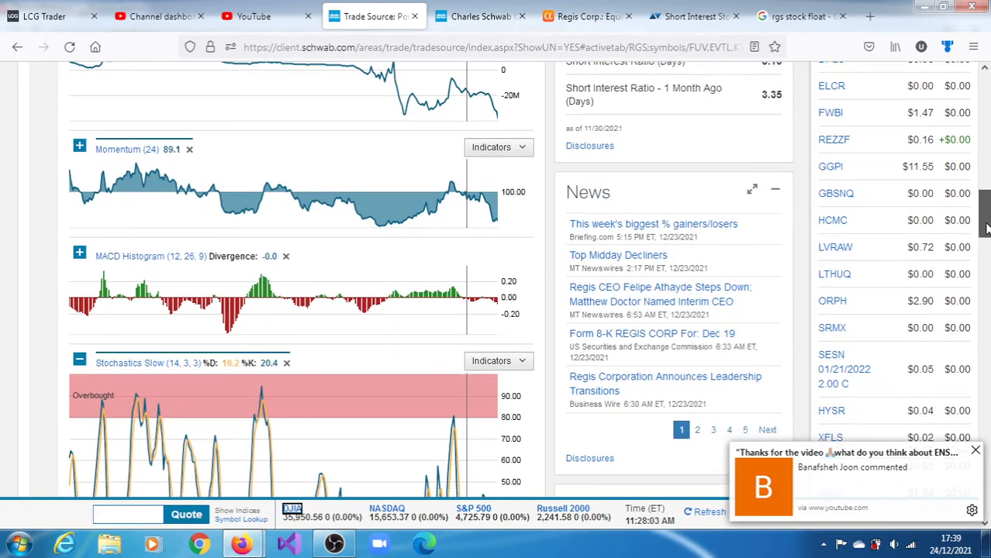
scroll("down", 3)
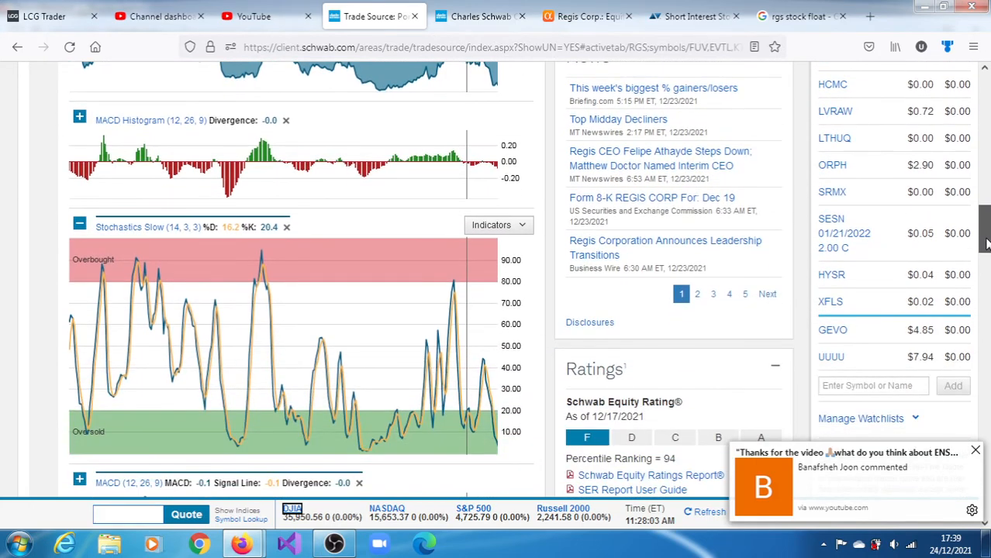
scroll("down", 3)
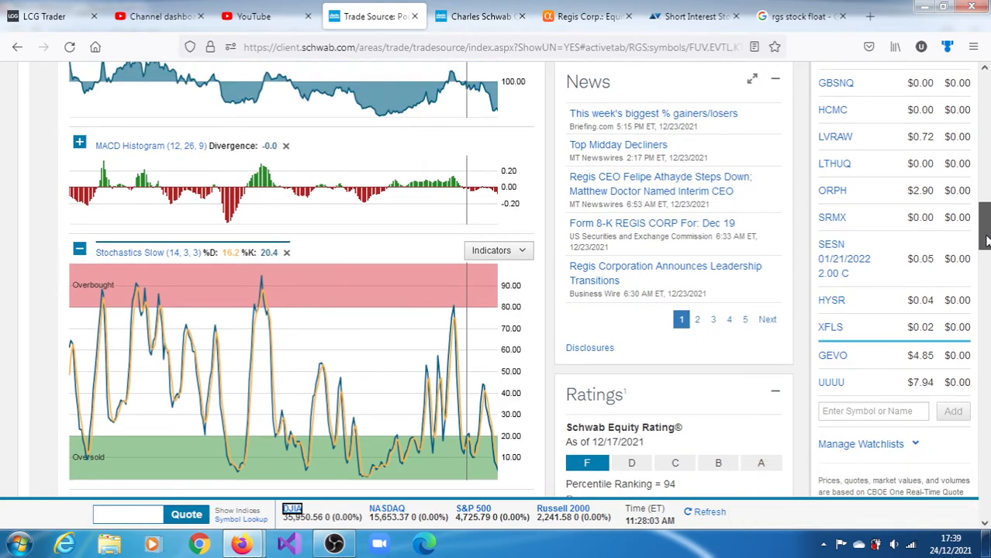
scroll("down", 3)
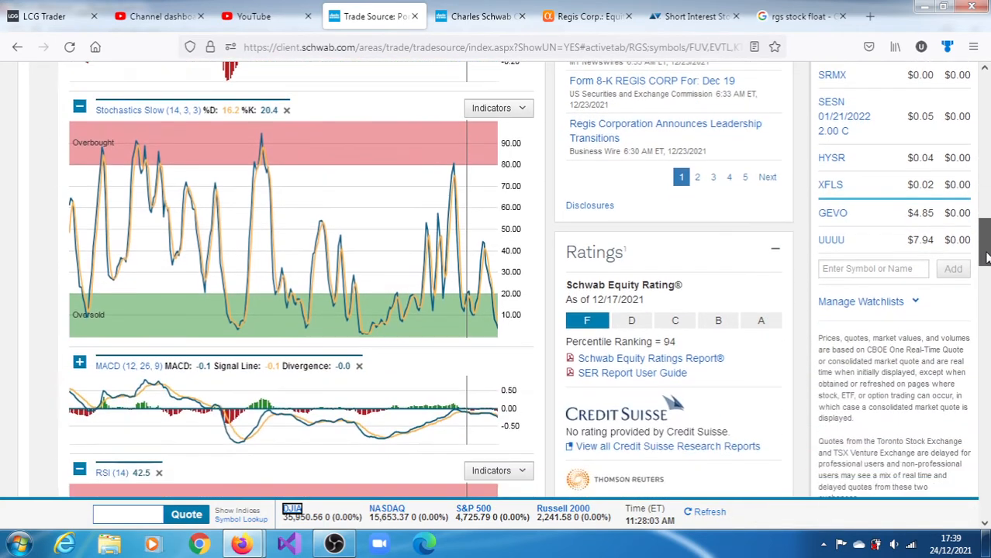
scroll("down", 3)
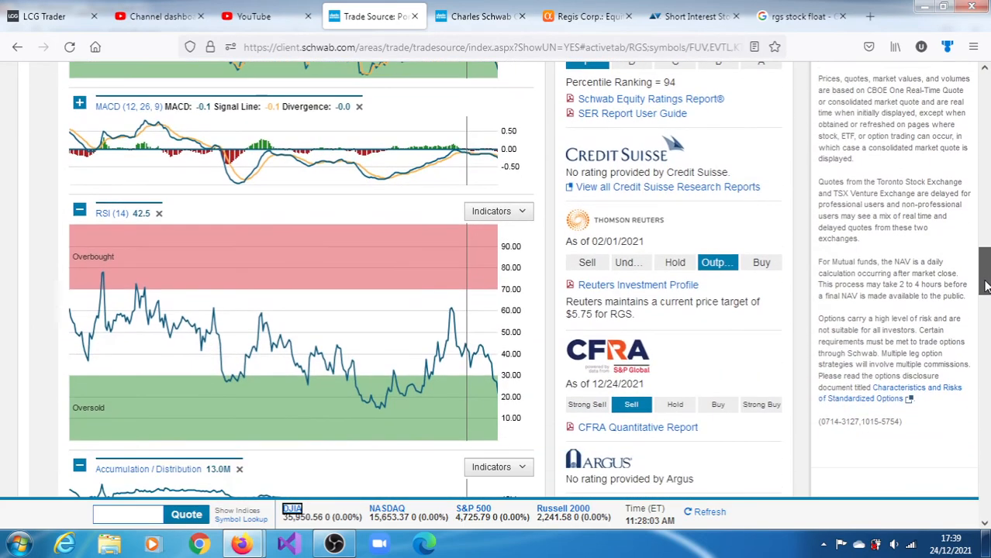
scroll("down", 3)
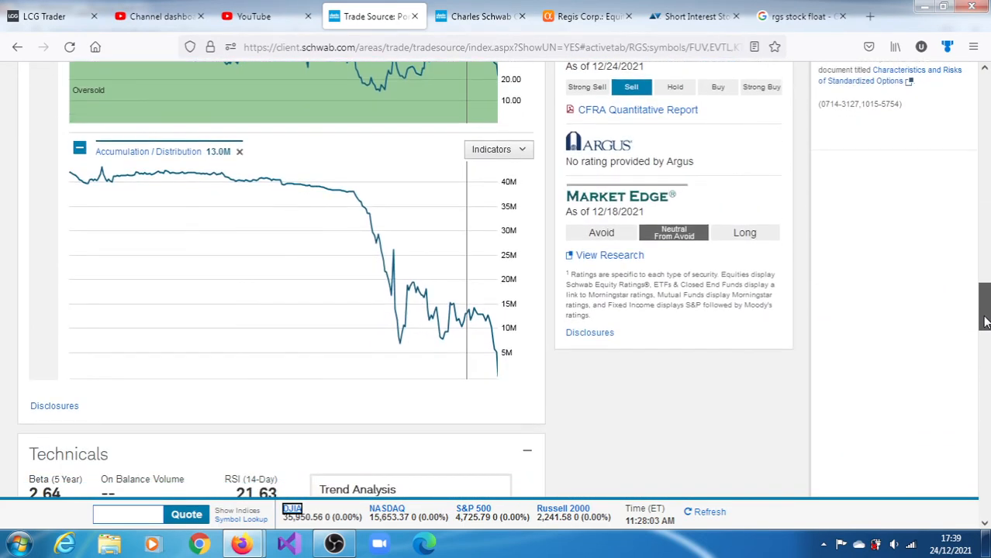
scroll("down", 3)
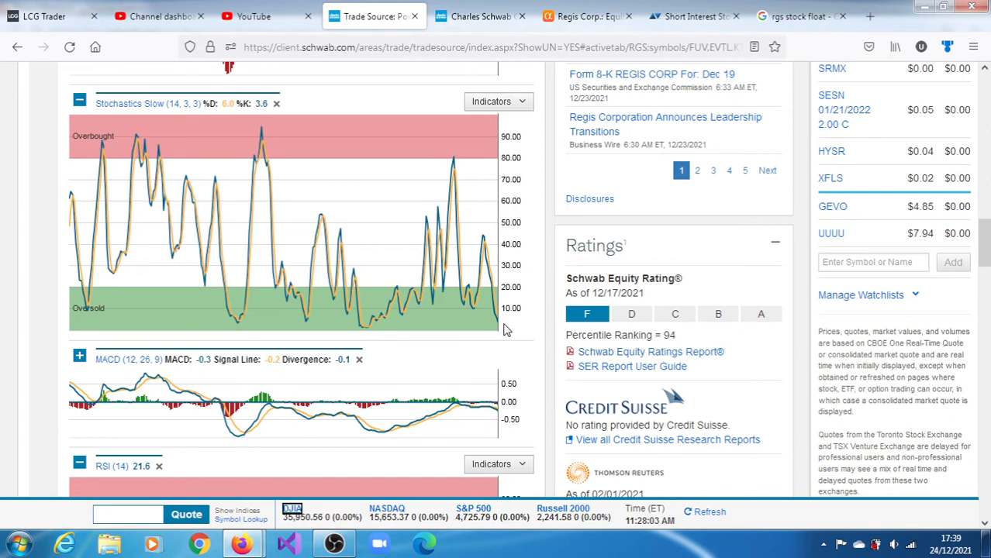
mouse_move(503, 329)
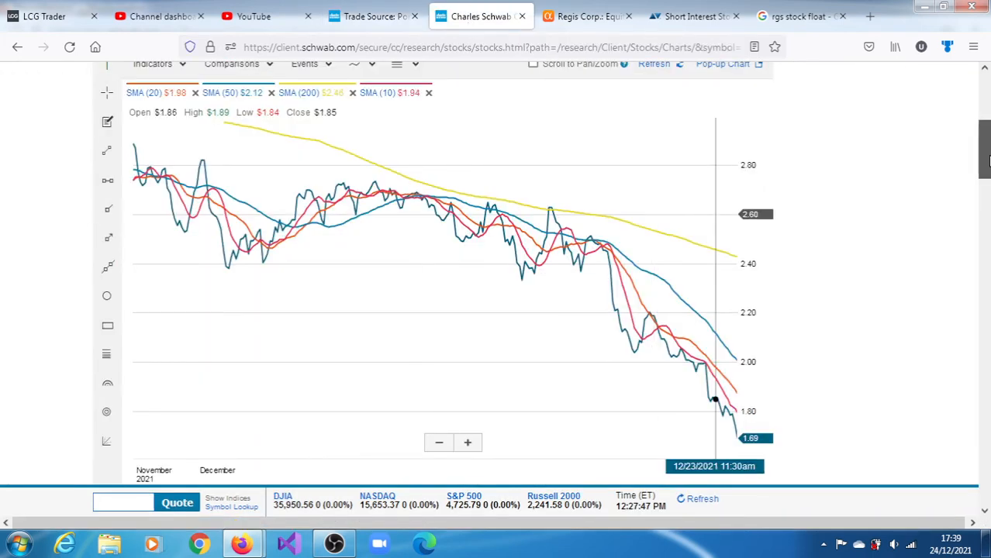
scroll("down", 3)
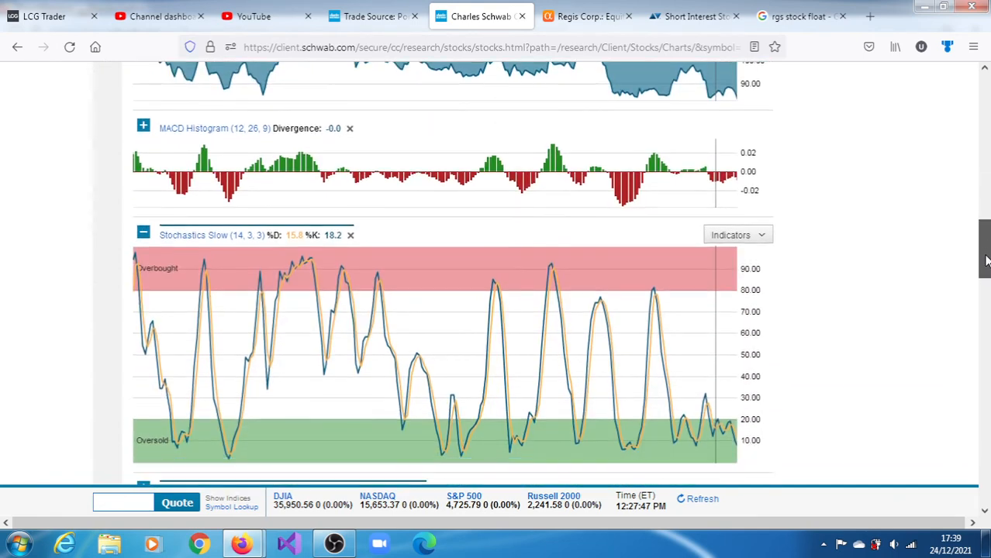
scroll("down", 3)
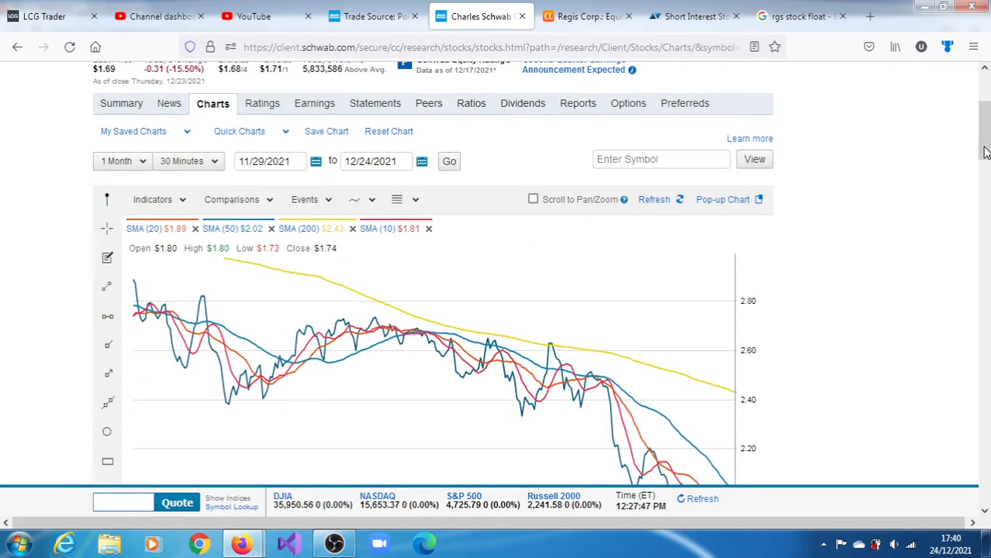
left_click(122, 161)
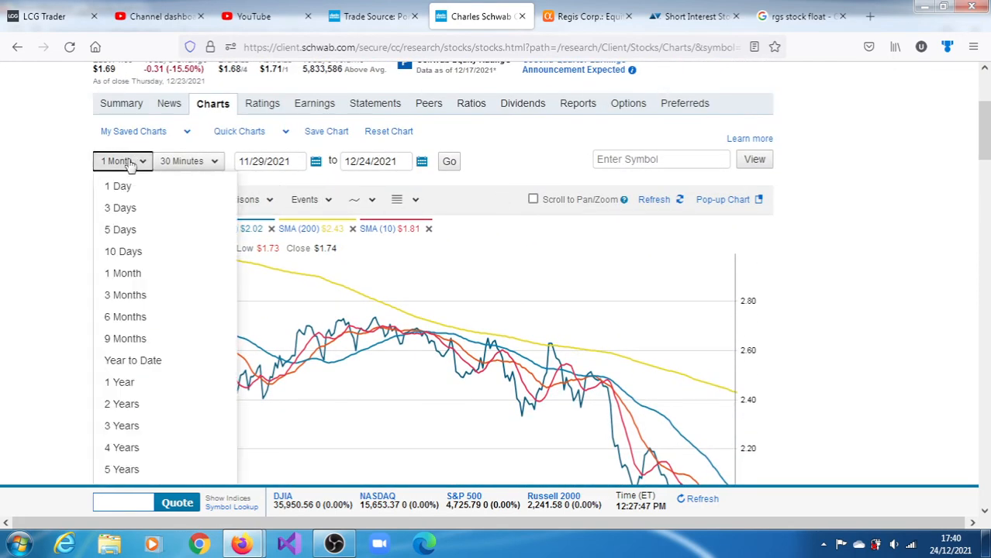
left_click(118, 186)
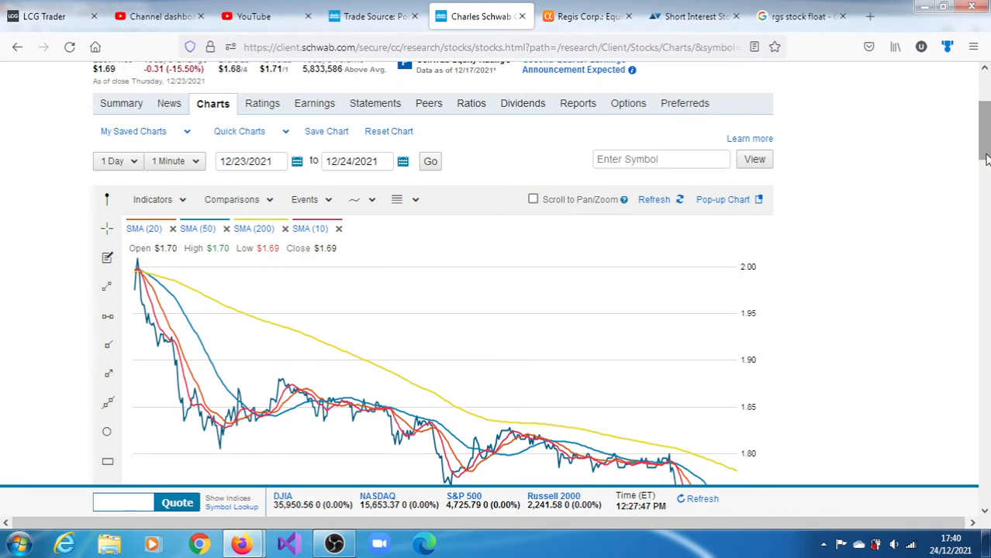
scroll("down", 3)
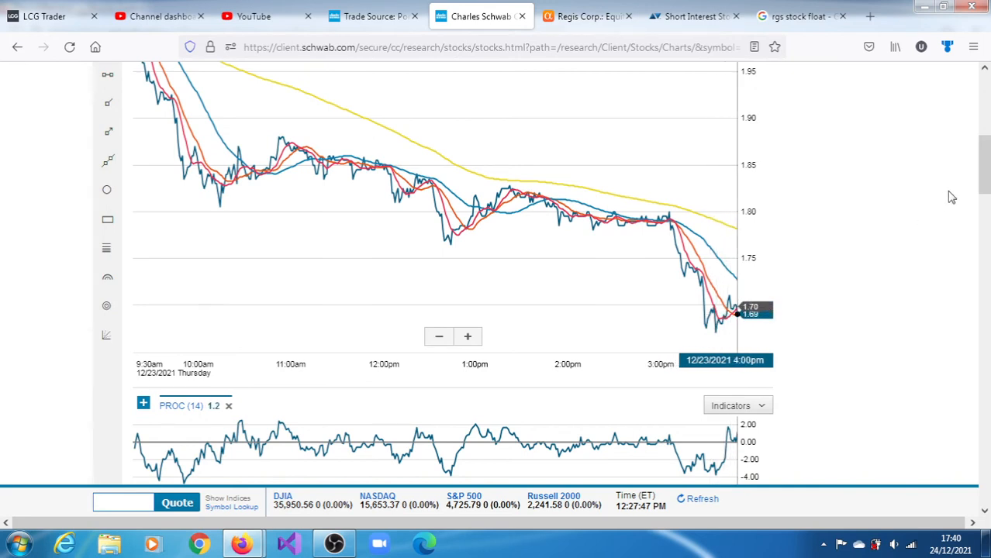
scroll("down", 3)
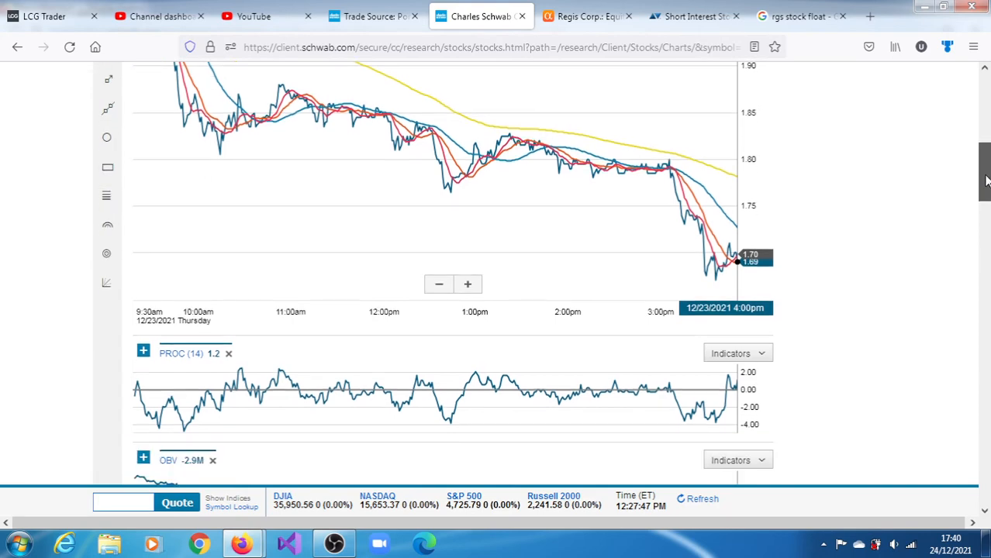
scroll("down", 3)
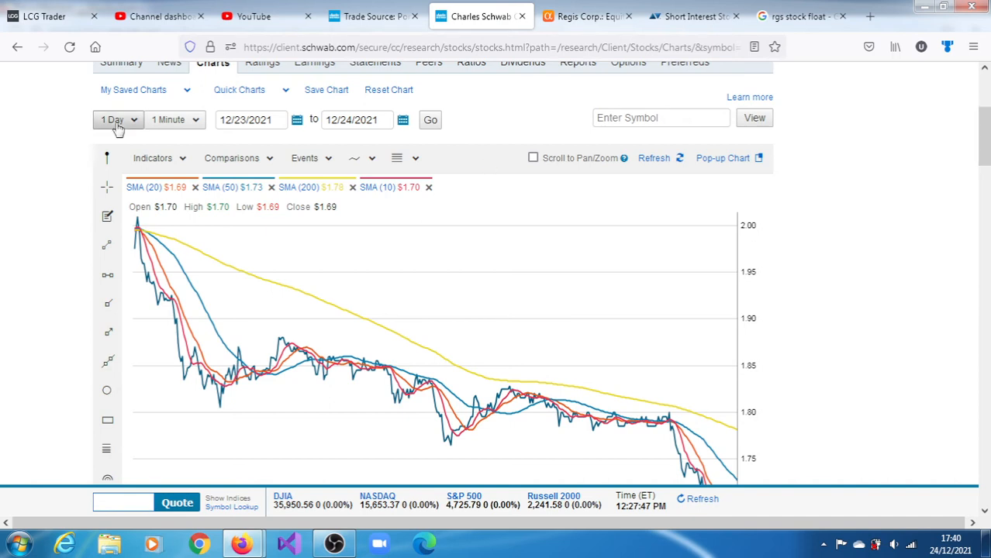
Step: Open the '1 Day' period dropdown on the RGS chart and browse the indicator panes
left_click(117, 119)
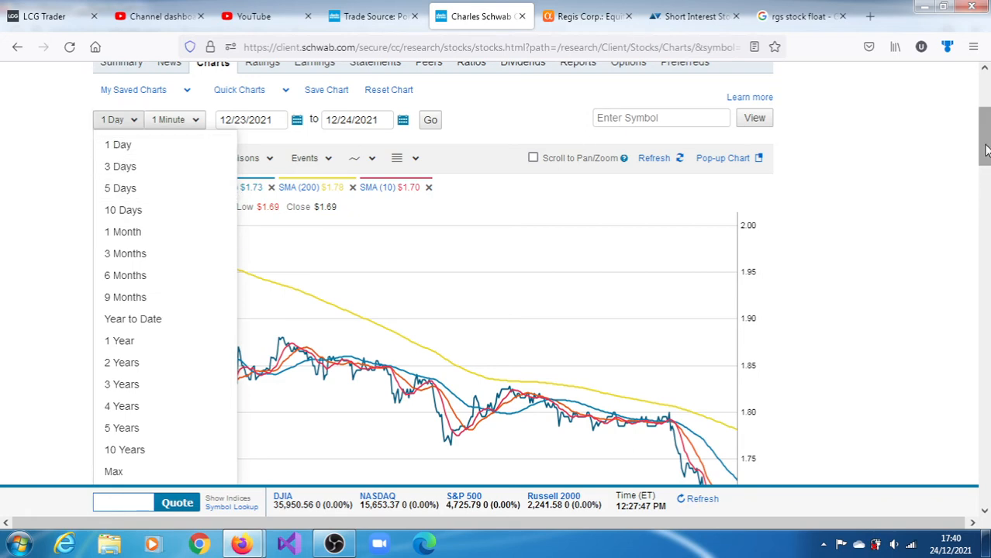
scroll("down", 3)
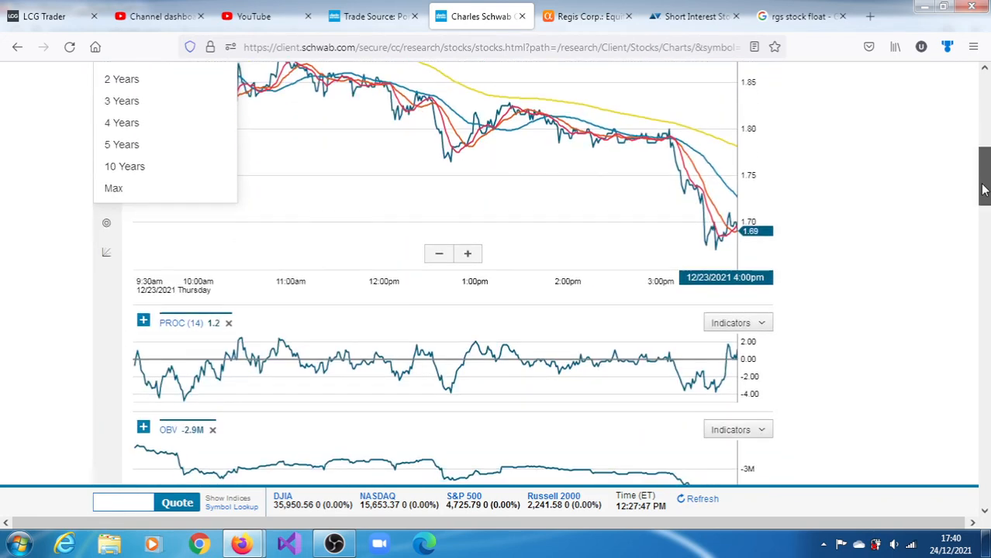
scroll("down", 3)
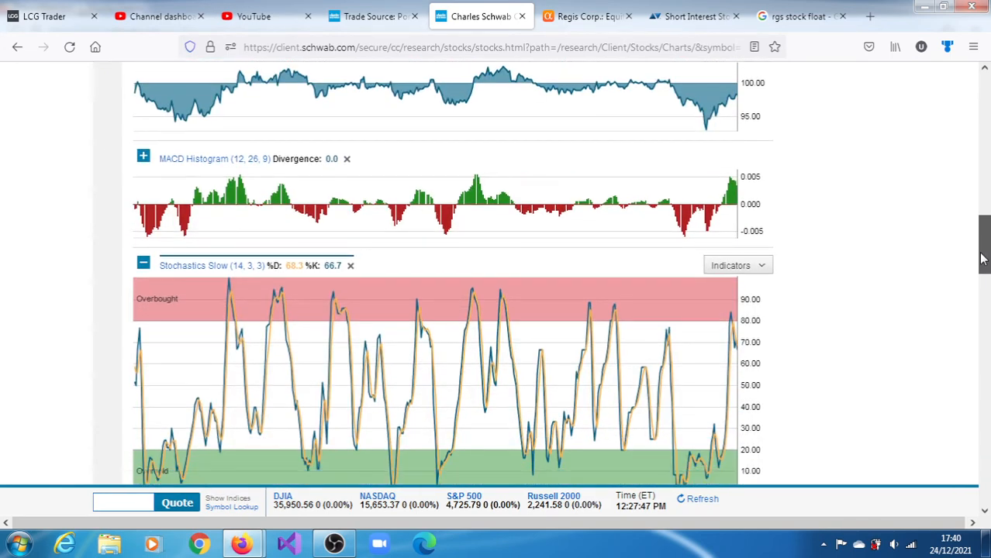
scroll("down", 3)
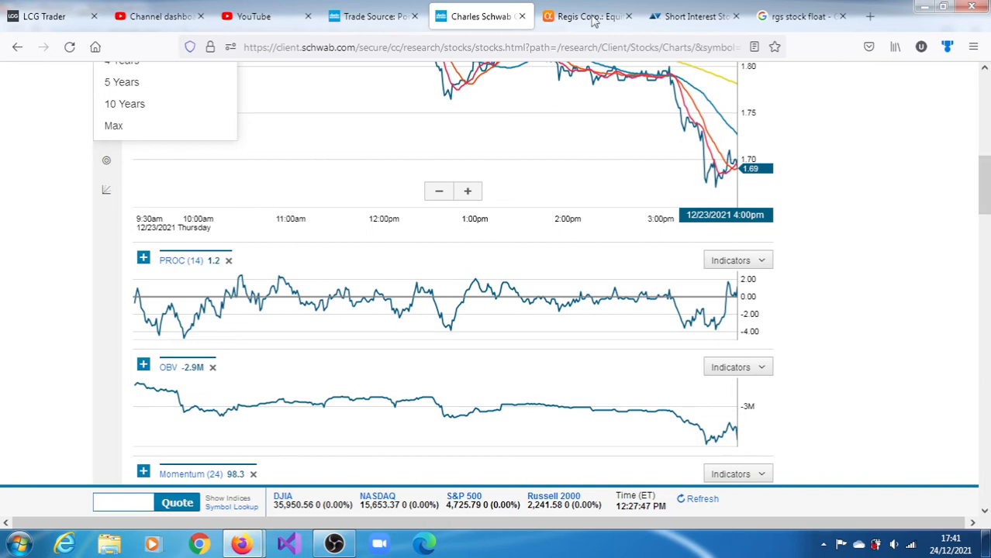
mouse_move(375, 16)
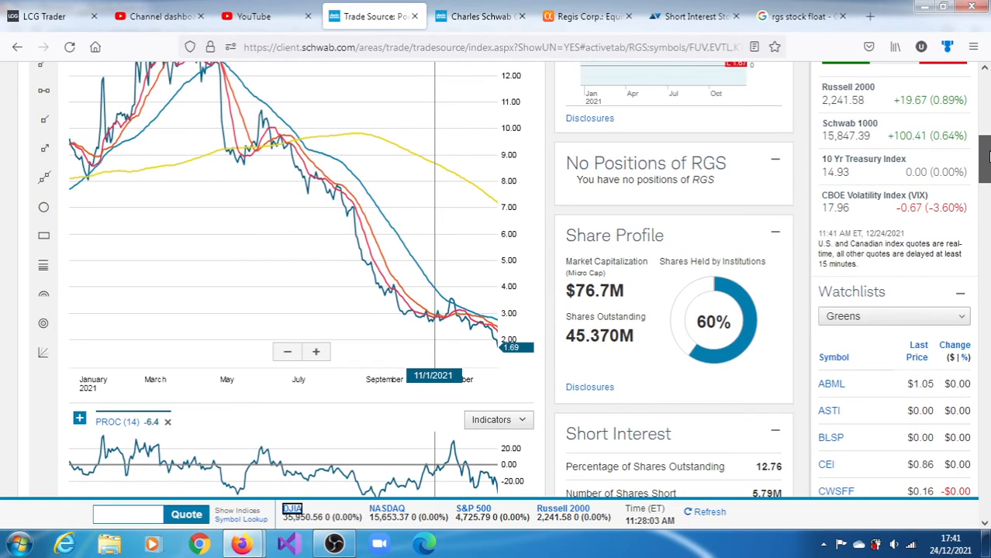
scroll("down", 3)
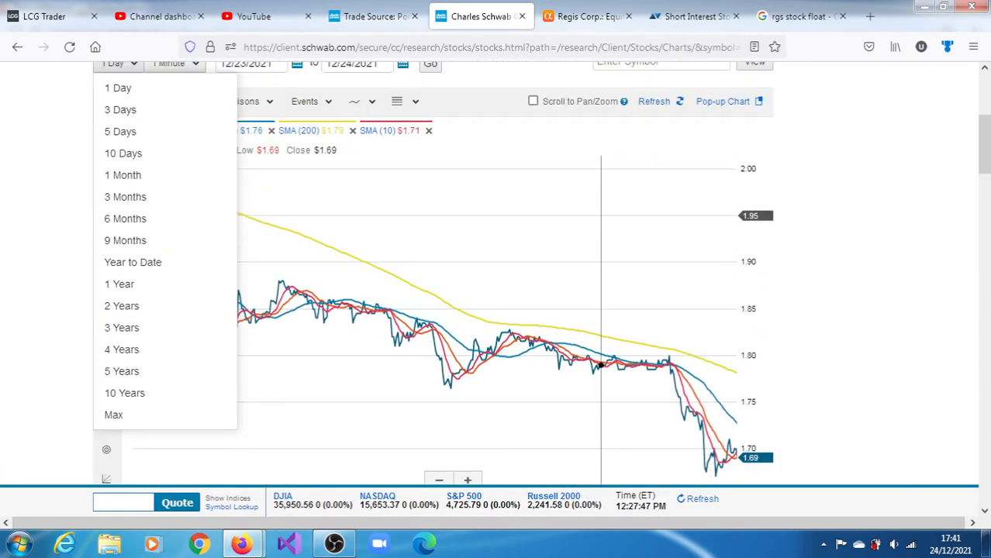
Step: Choose '1 Month' to show RGS from 11/29 to 12/24 in 30-minute bars
left_click(123, 174)
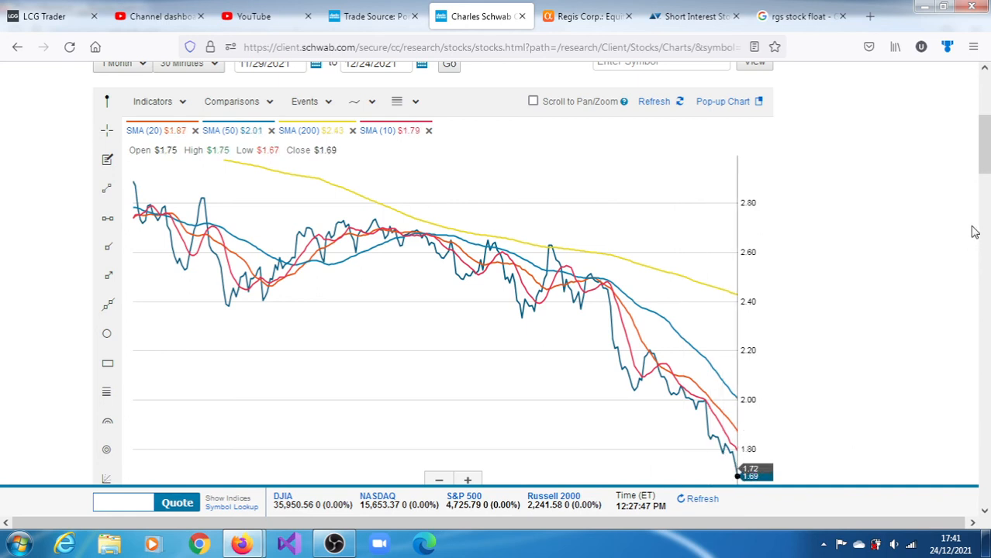
mouse_move(749, 394)
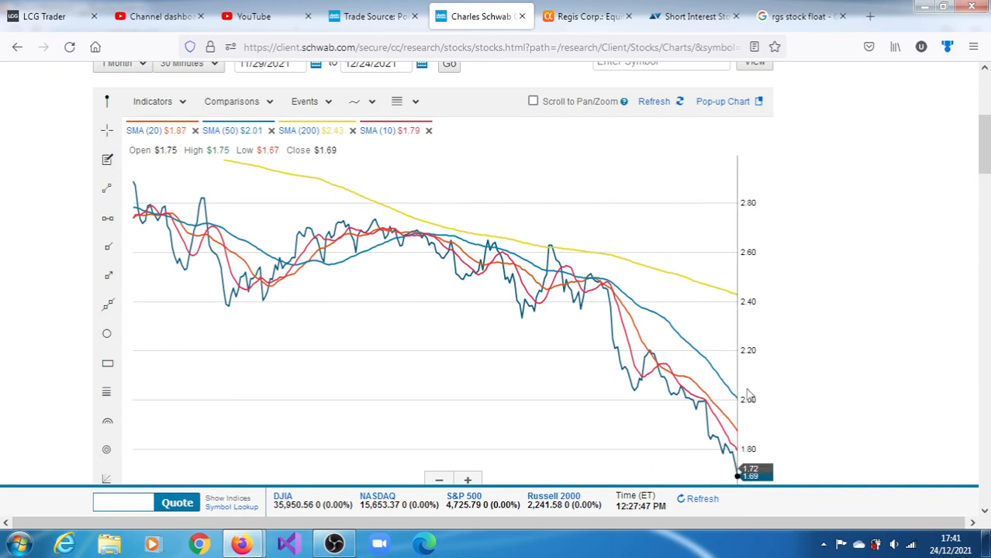
mouse_move(846, 358)
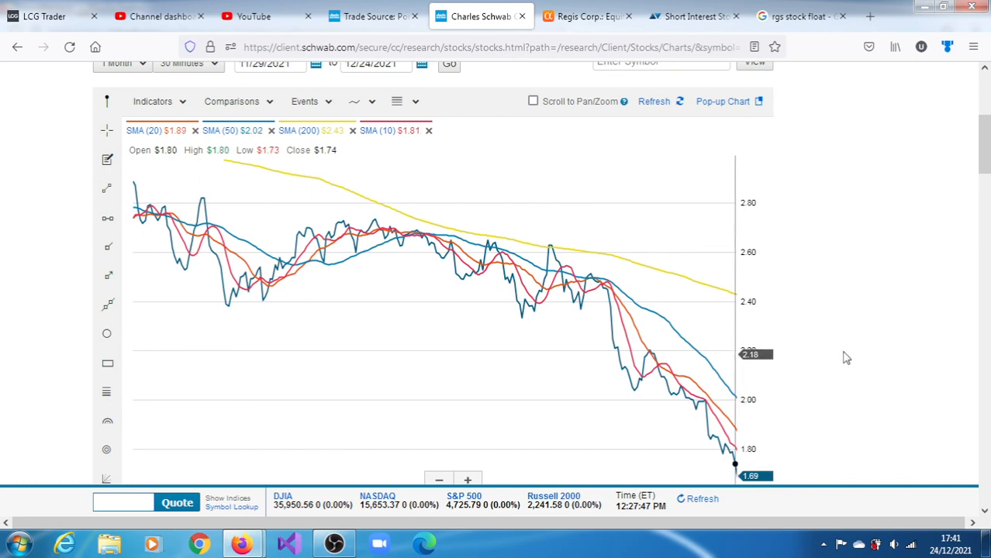
mouse_move(920, 380)
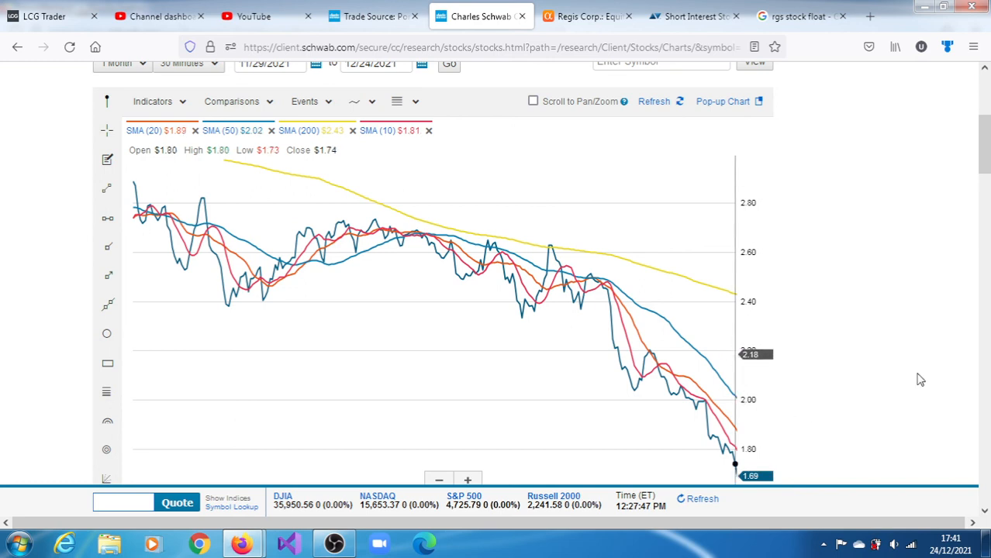
mouse_move(940, 353)
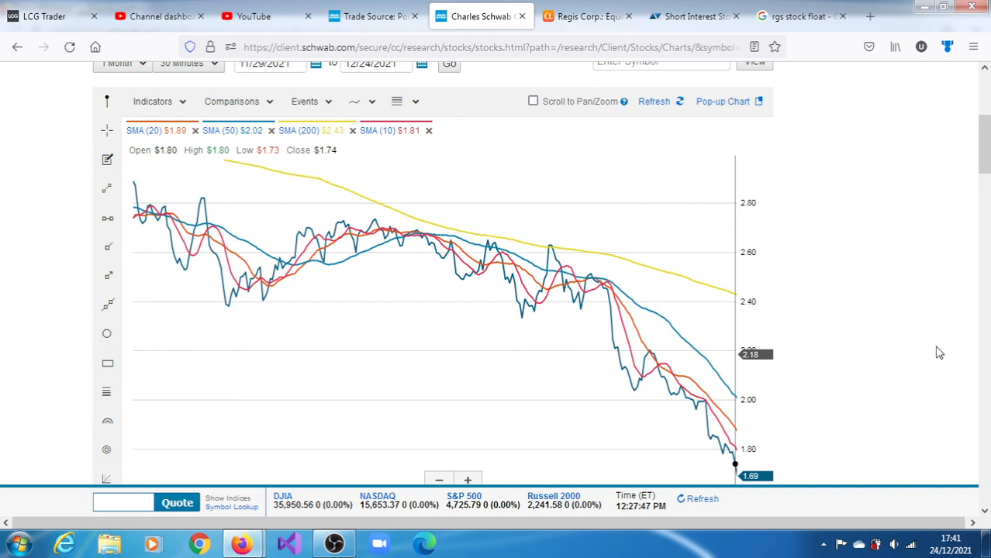
mouse_move(634, 390)
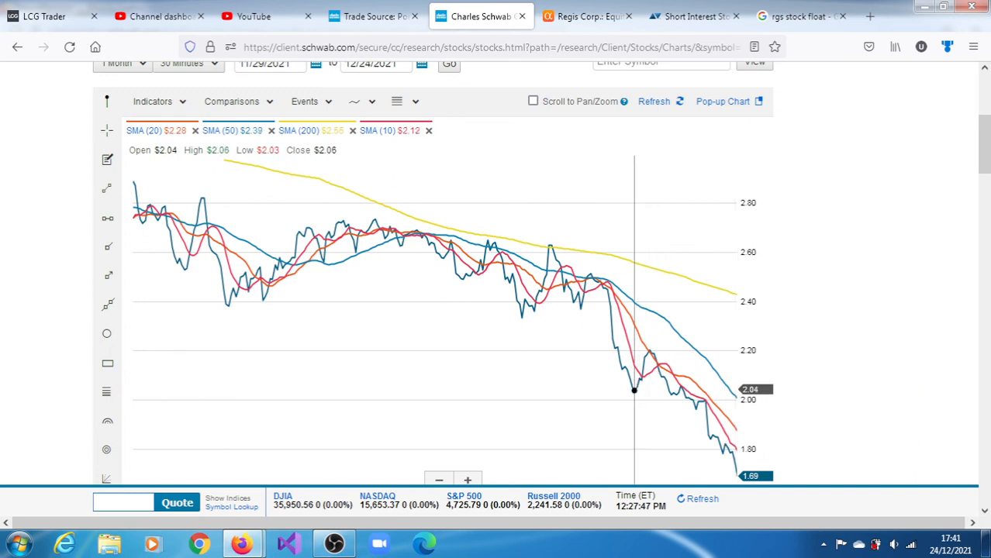
mouse_move(629, 399)
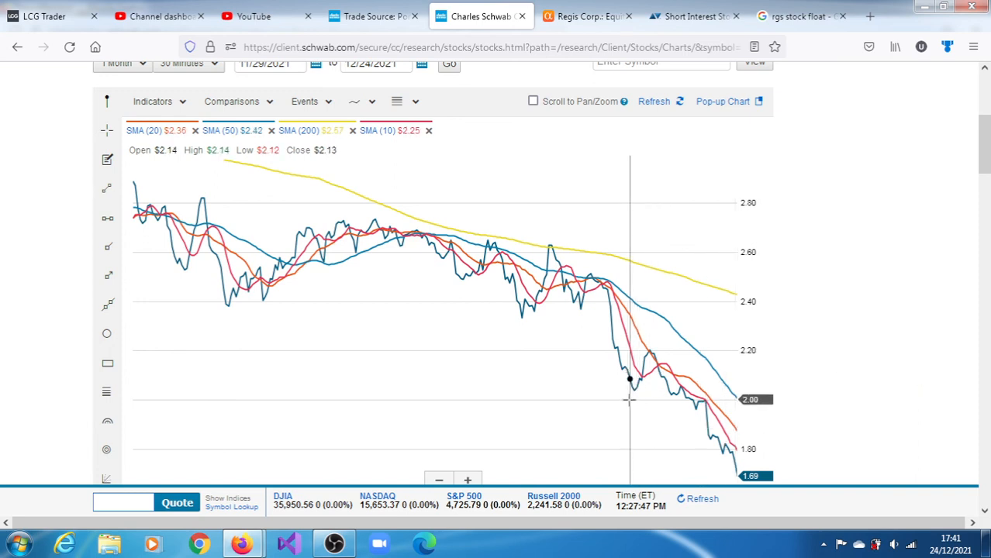
mouse_move(633, 390)
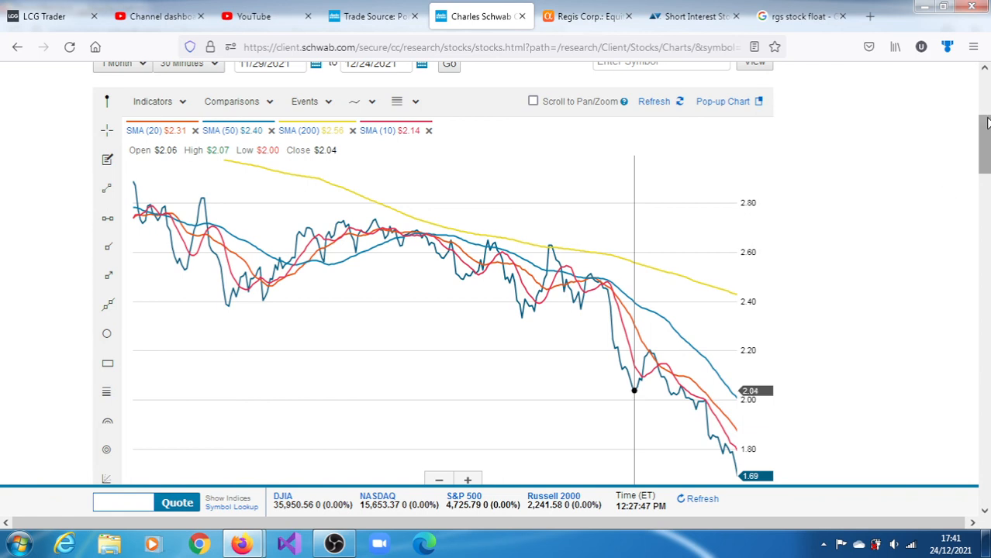
Step: Scroll to the oversold Stochastics Slow and MACD panes, then expand the taskbar's hidden icons
scroll("down", 3)
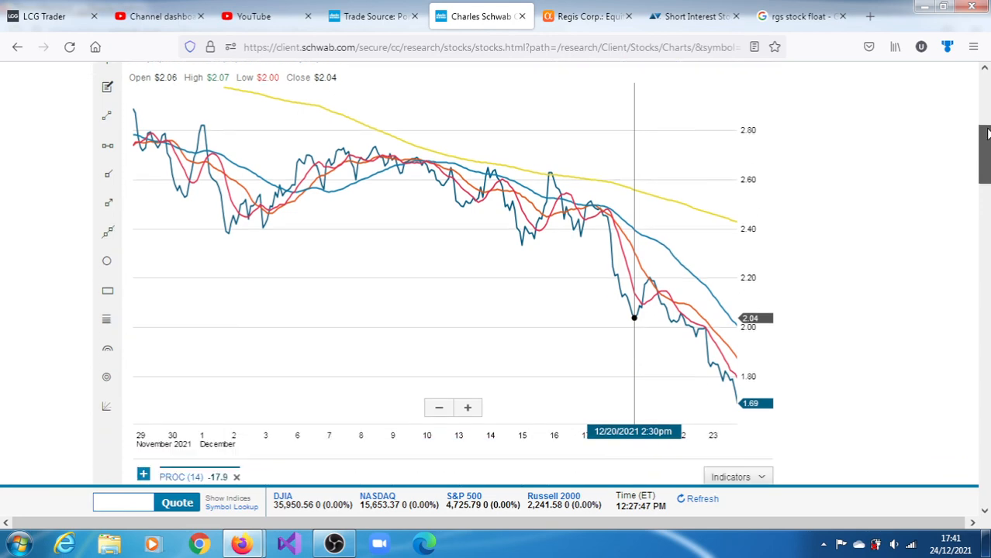
scroll("down", 3)
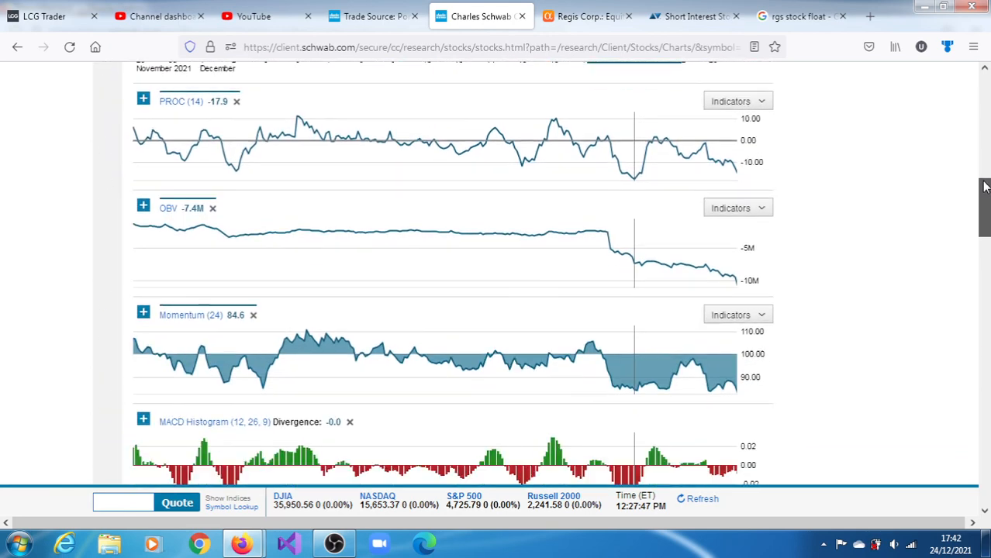
scroll("down", 3)
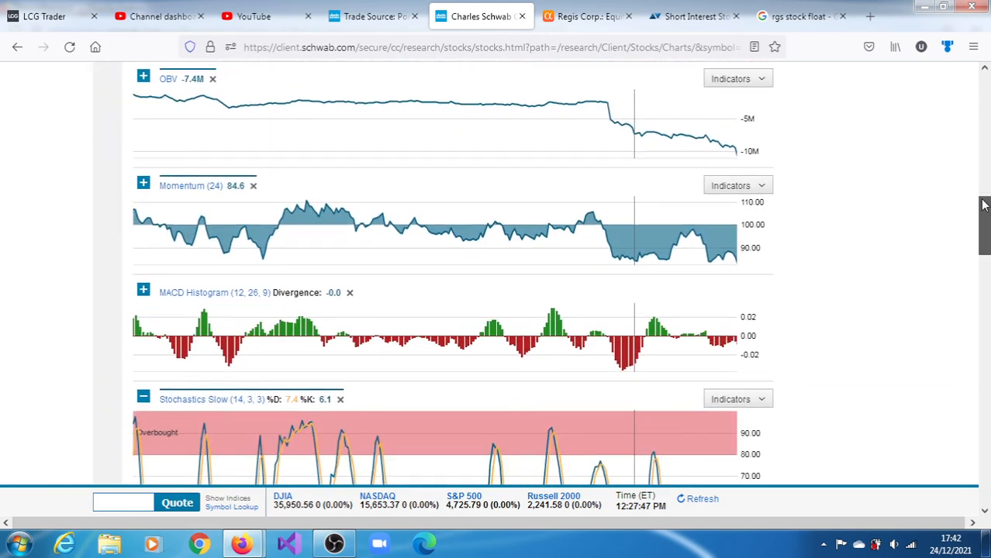
scroll("down", 3)
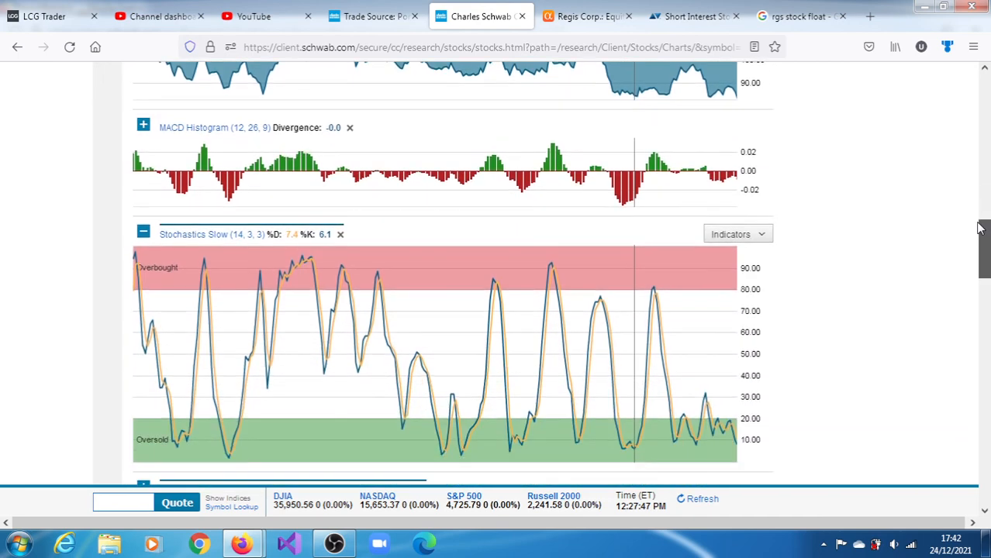
scroll("down", 3)
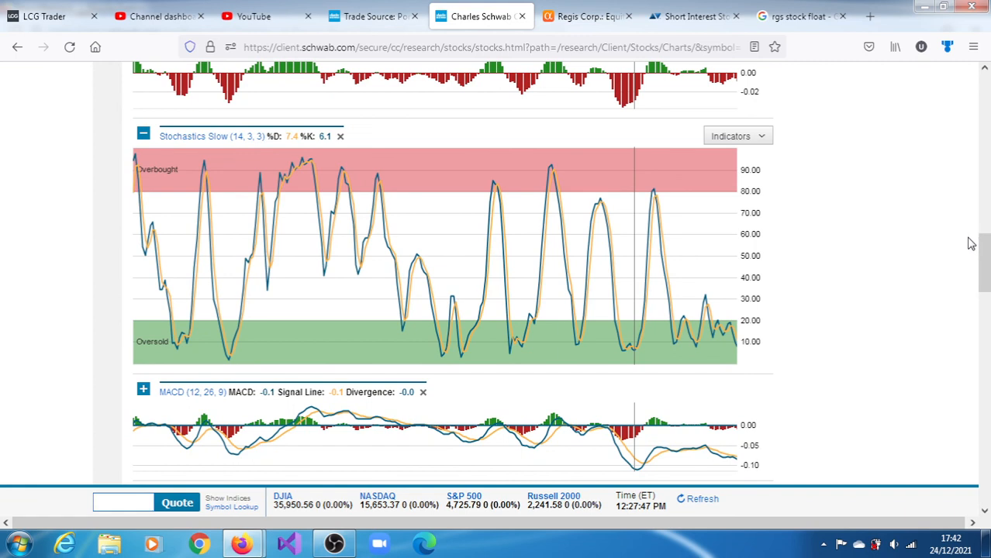
mouse_move(771, 349)
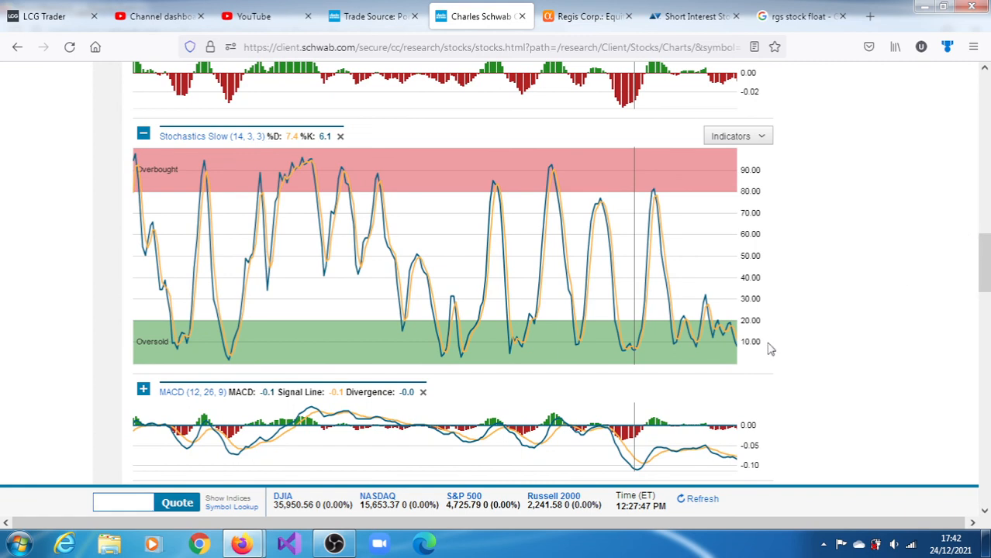
mouse_move(836, 363)
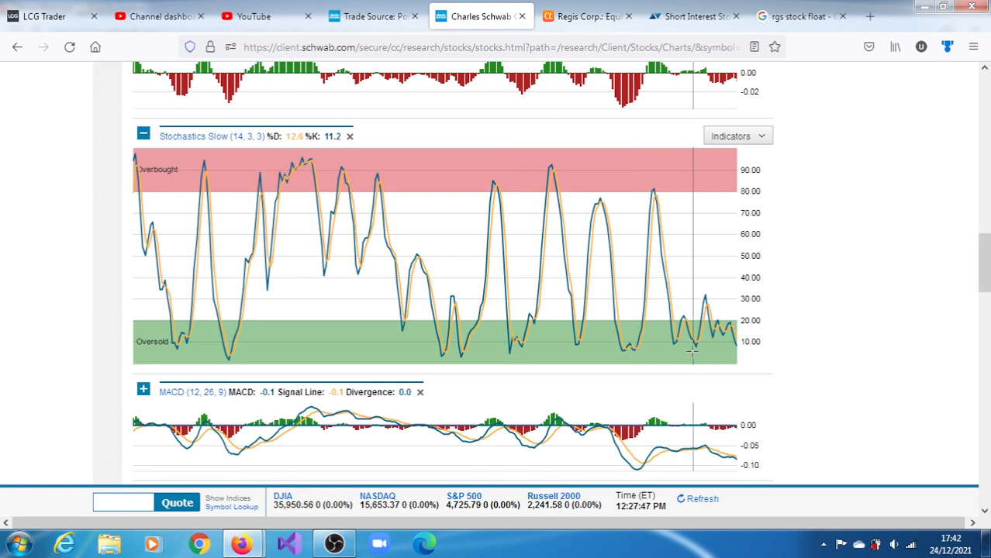
mouse_move(822, 544)
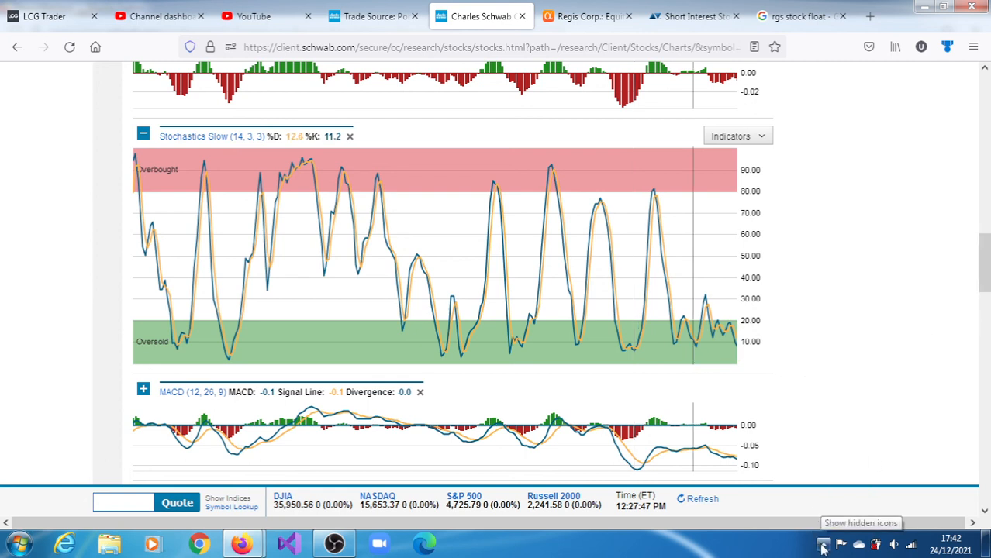
left_click(823, 544)
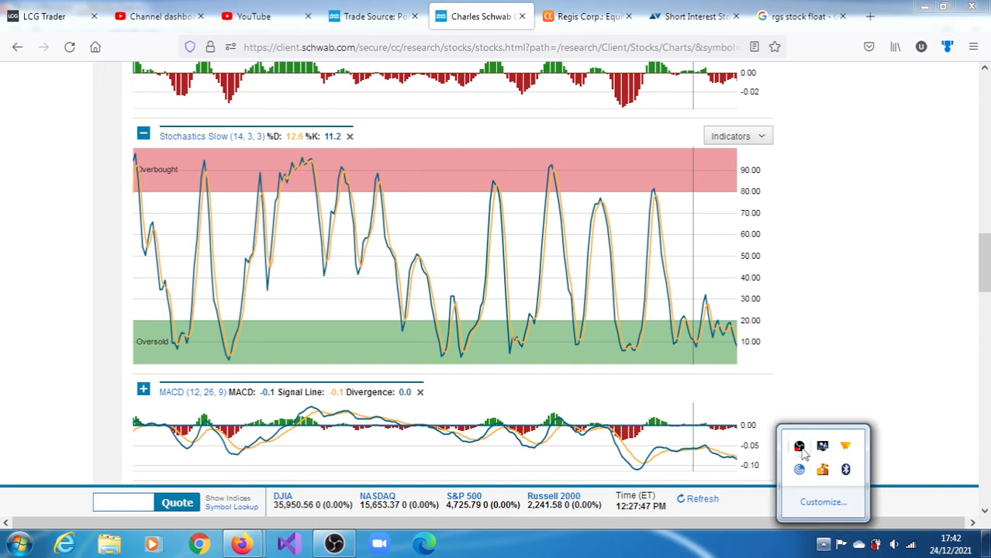